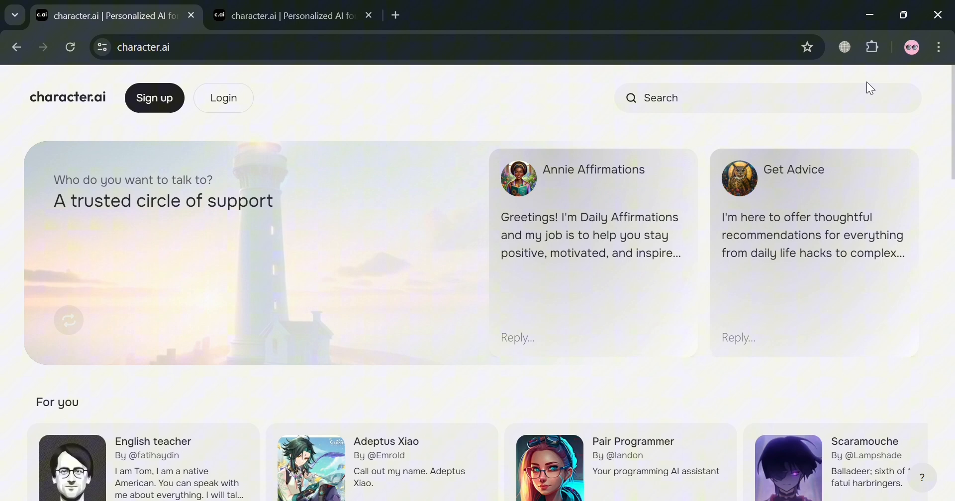
mouse_move(817, 459)
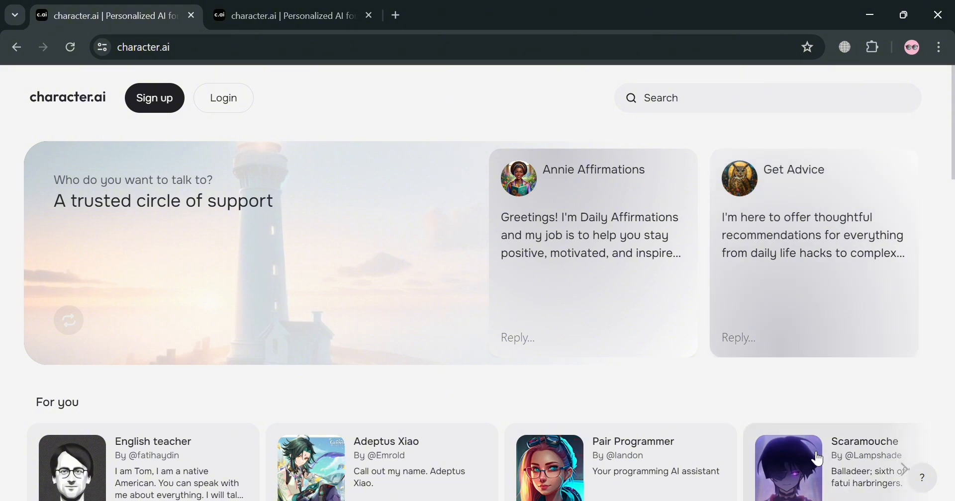
mouse_move(795, 461)
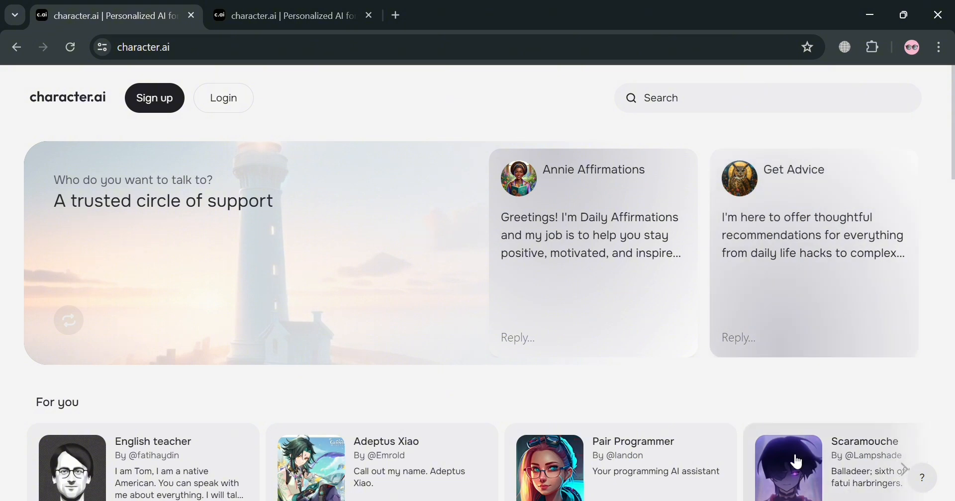
mouse_move(474, 290)
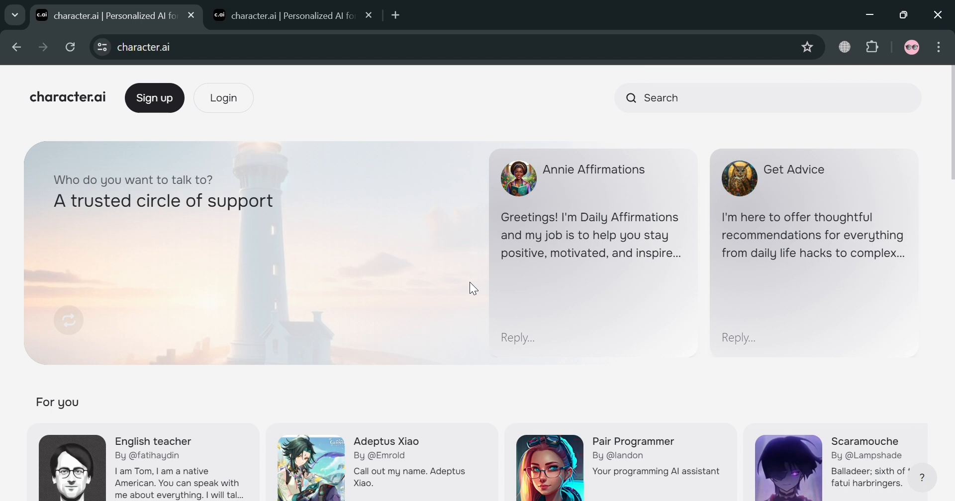
mouse_move(484, 349)
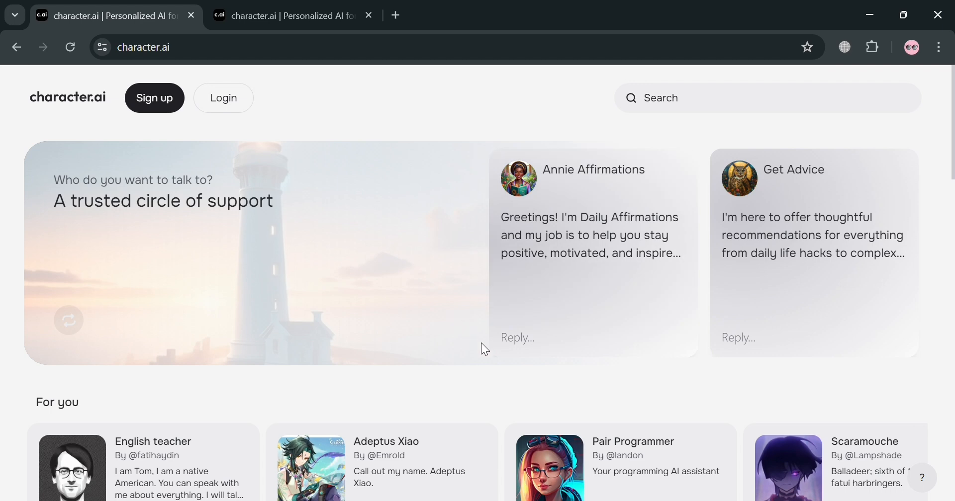
Step: Scroll down through the Discover page of the signed-out Character.AI session
scroll("down", 3)
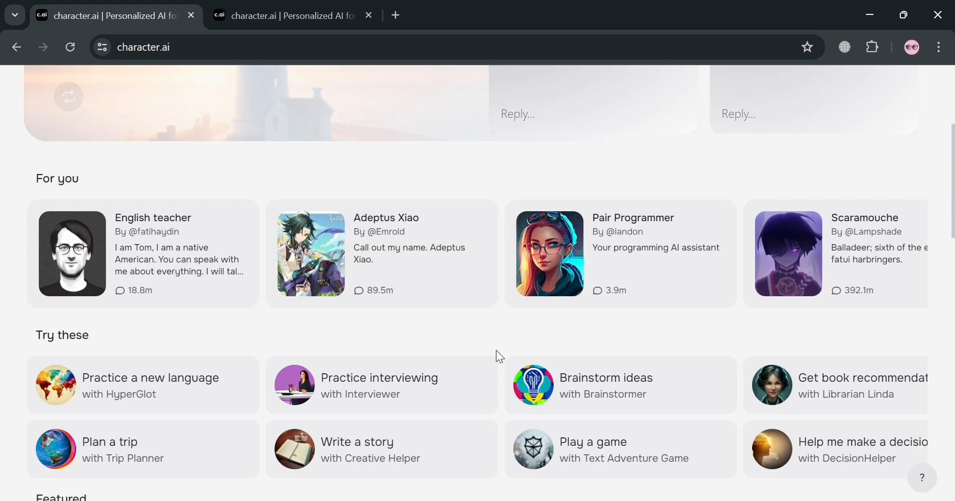
mouse_move(626, 251)
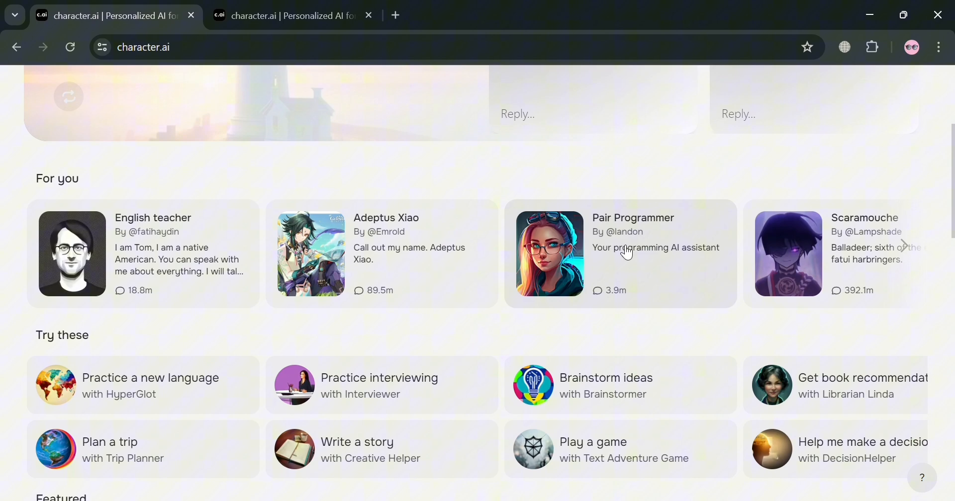
scroll("down", 3)
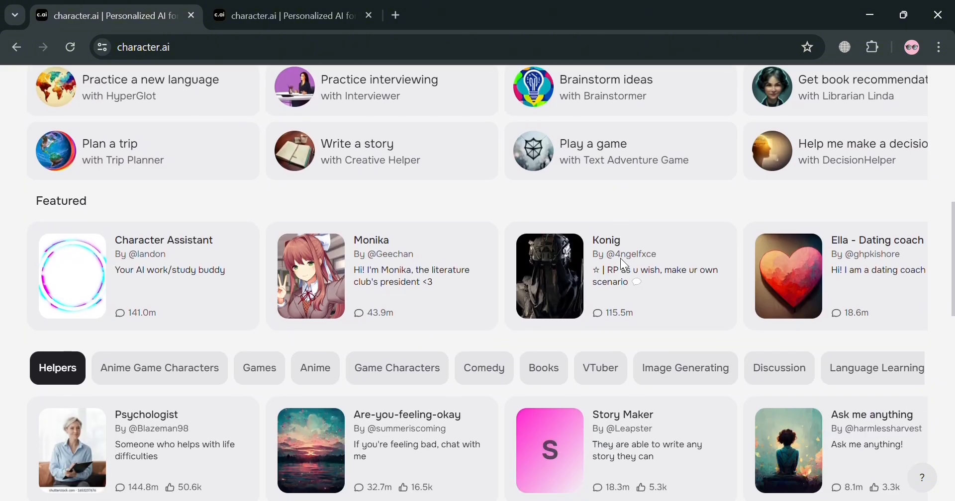
scroll("down", 3)
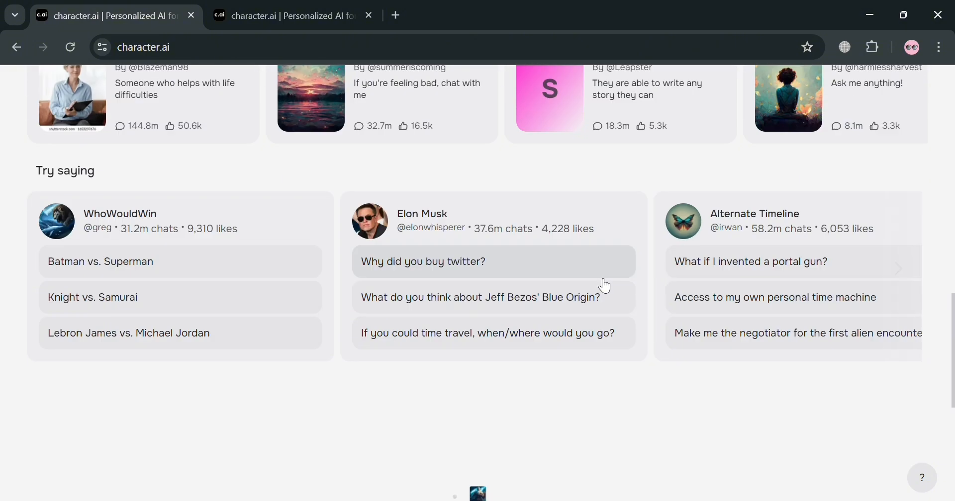
scroll("down", 3)
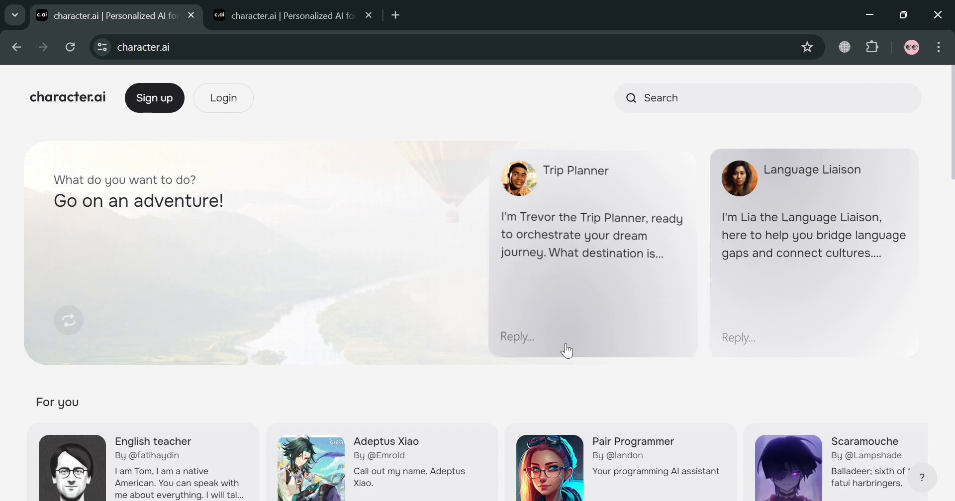
mouse_move(498, 364)
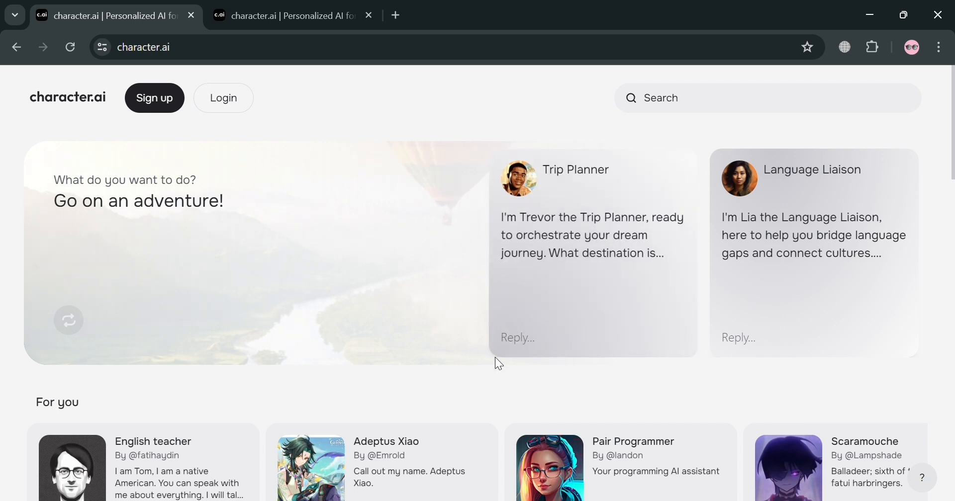
scroll("down", 3)
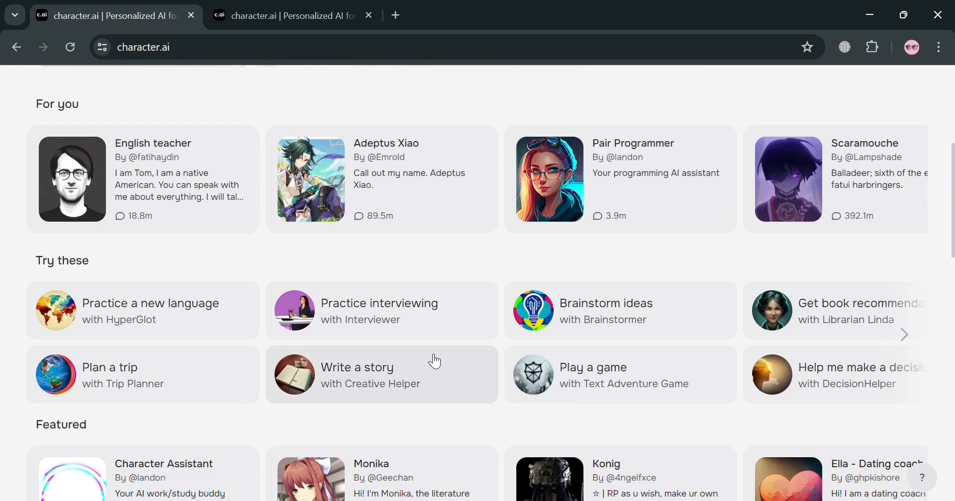
scroll("down", 3)
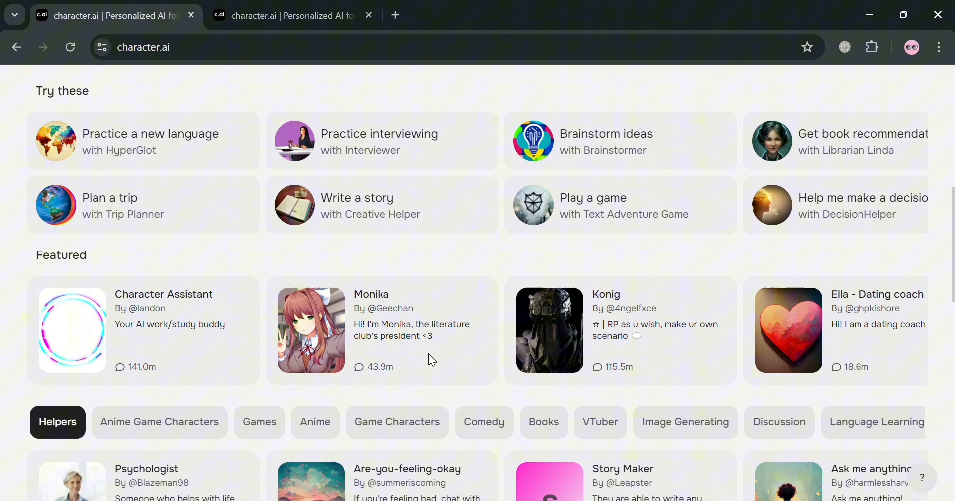
scroll("down", 3)
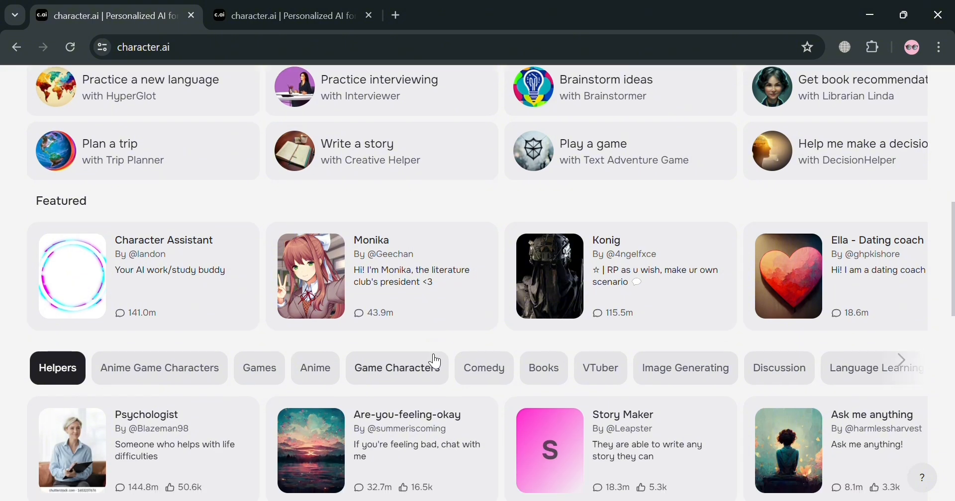
scroll("down", 3)
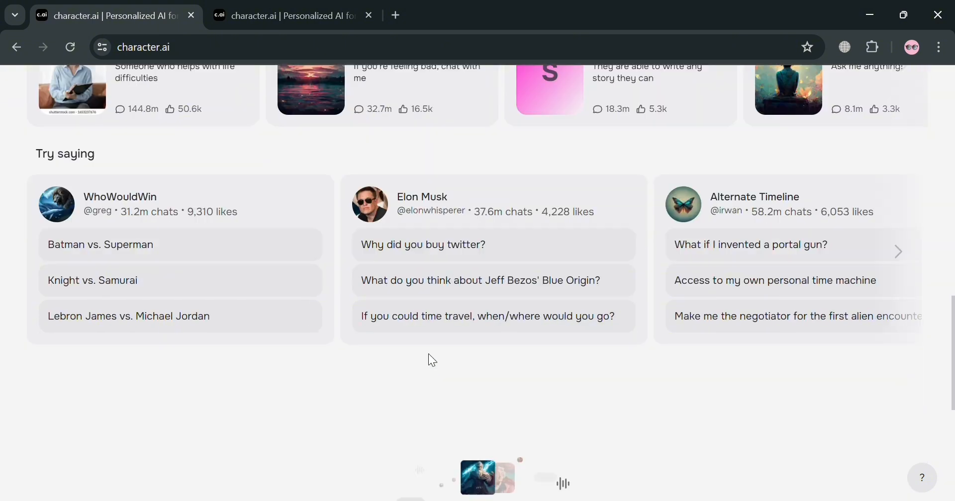
scroll("down", 3)
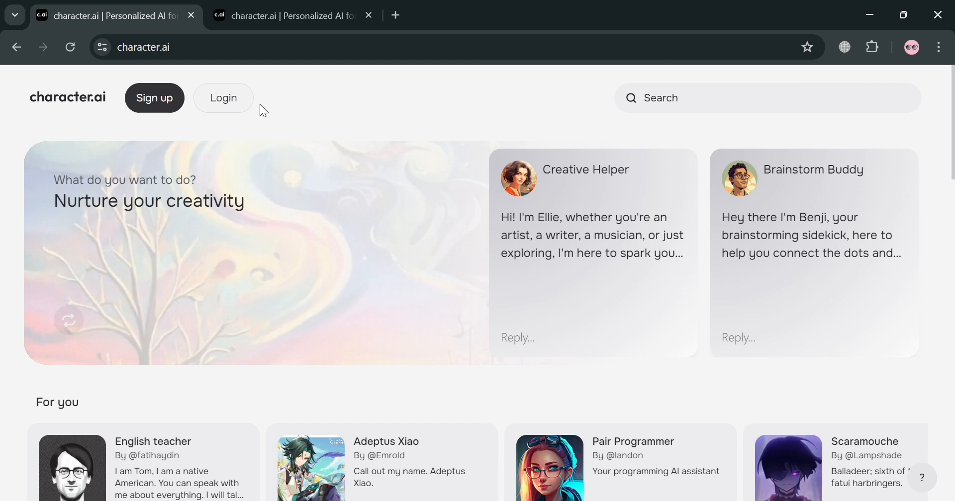
Step: Switch to the signed-in Character.AI session and scroll its homepage past voices to helper characters
left_click(297, 15)
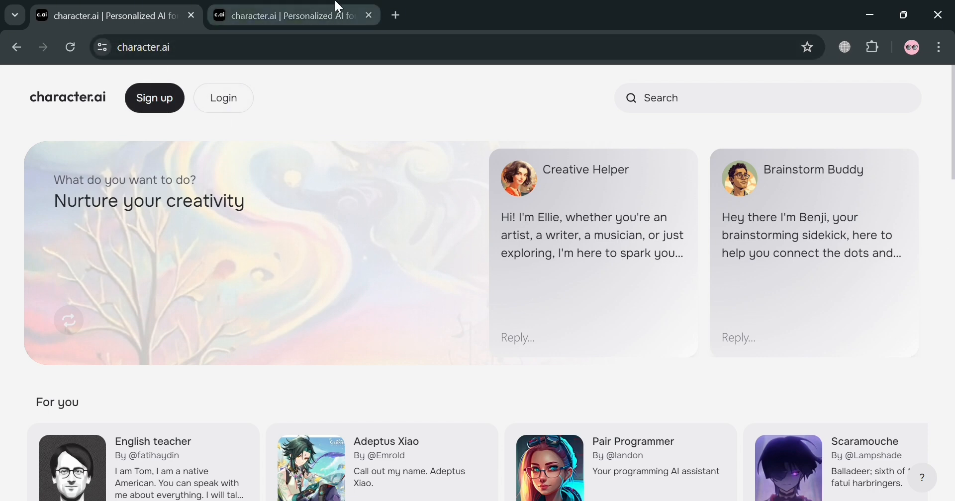
left_click(154, 98)
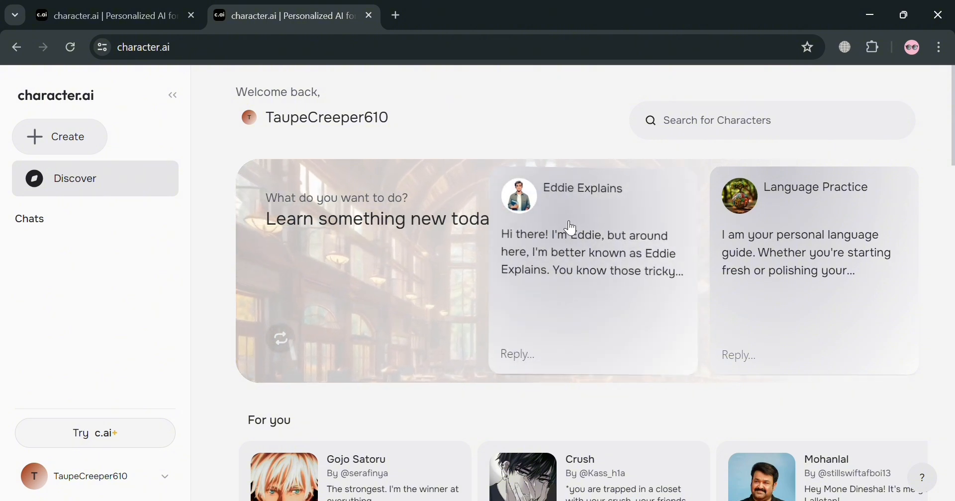
scroll("down", 3)
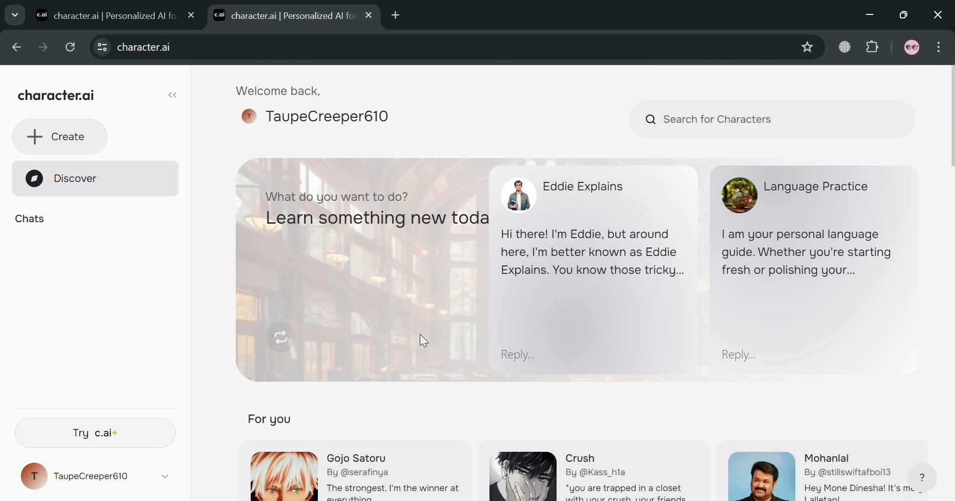
scroll("down", 3)
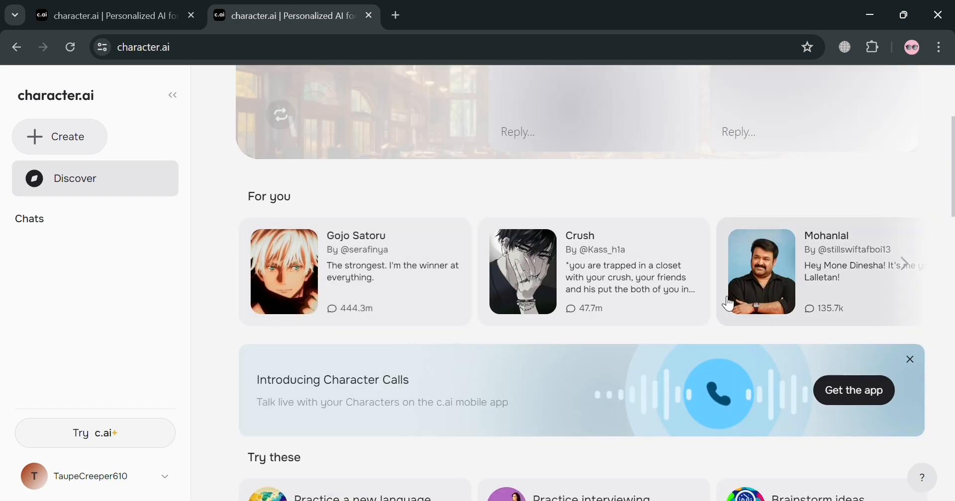
scroll("down", 3)
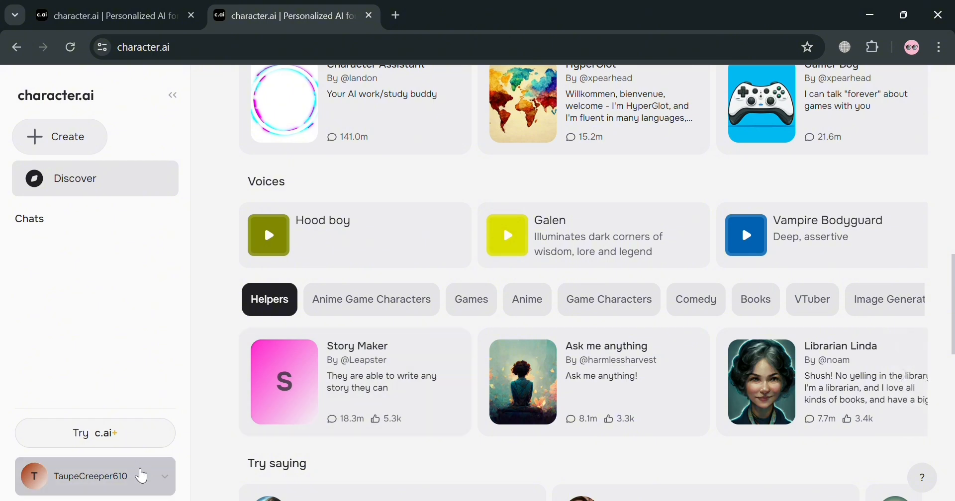
mouse_move(131, 193)
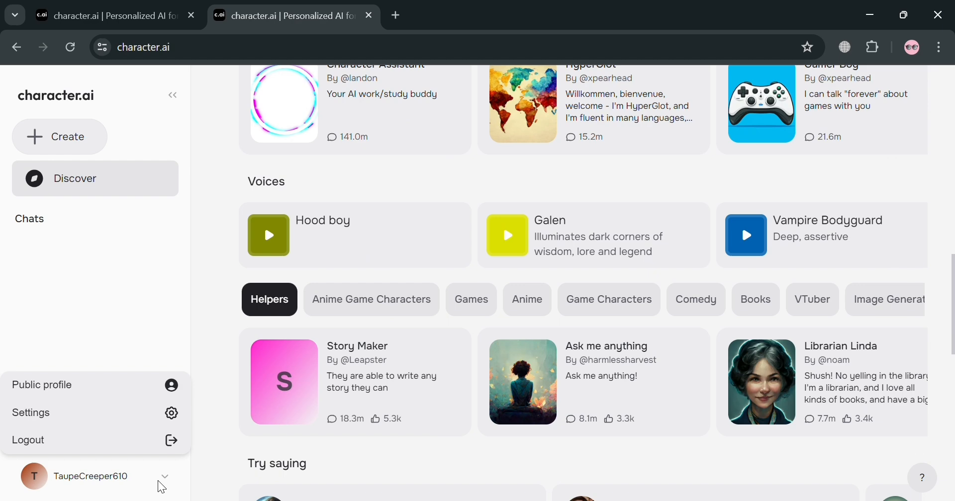
Step: Show the avatar's Generate image / Upload image choices in the public profile settings
left_click(42, 385)
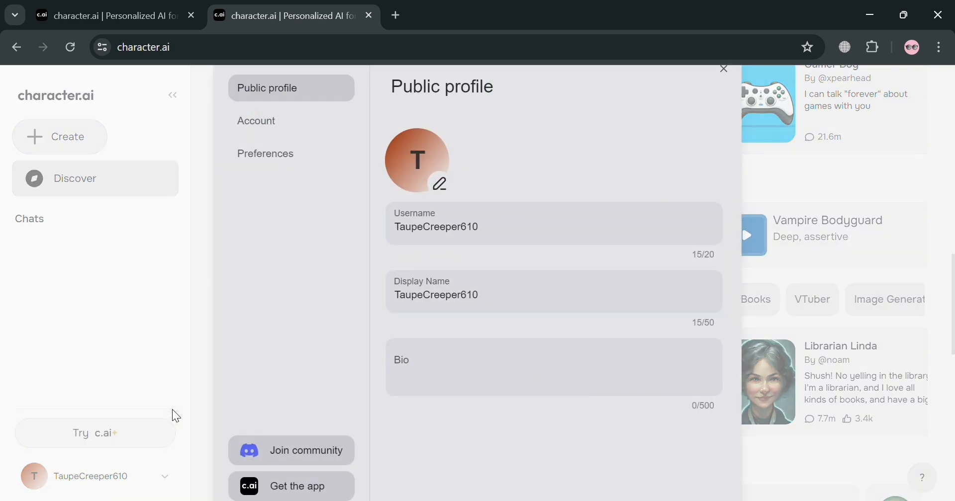
mouse_move(425, 266)
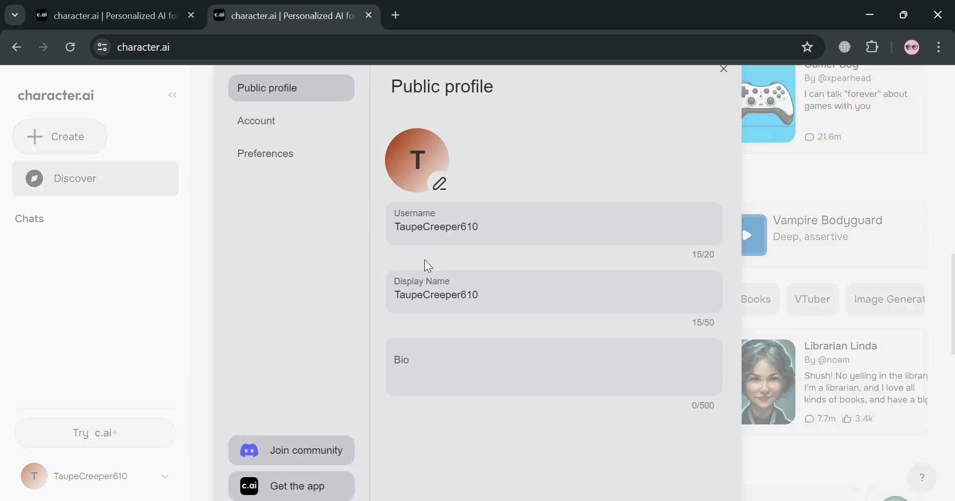
mouse_move(515, 264)
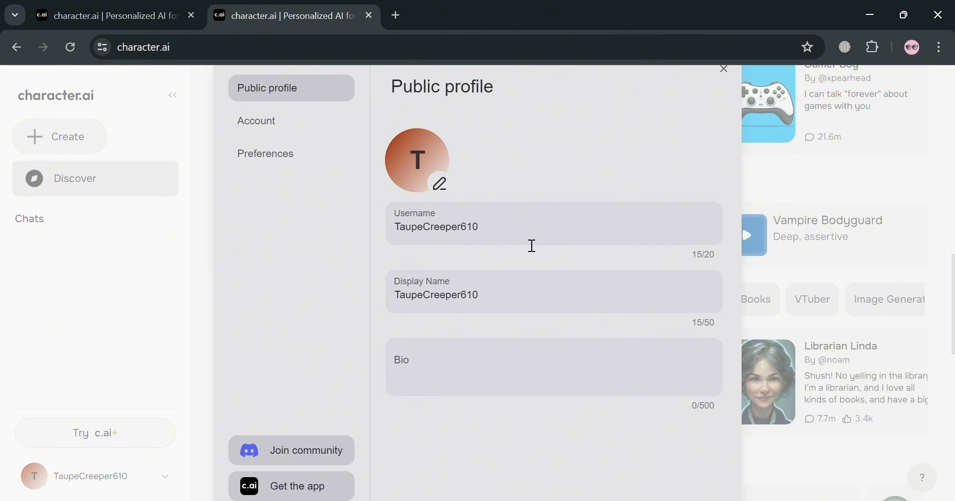
left_click(440, 184)
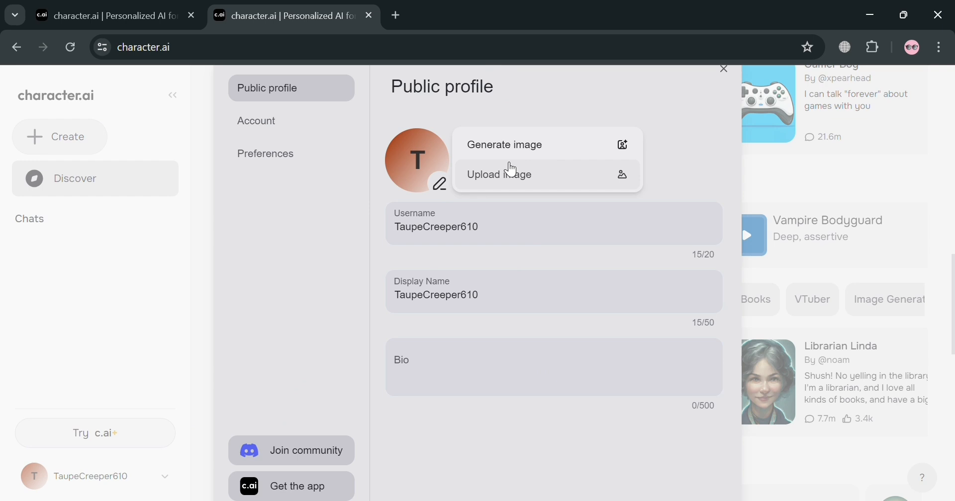
mouse_move(605, 142)
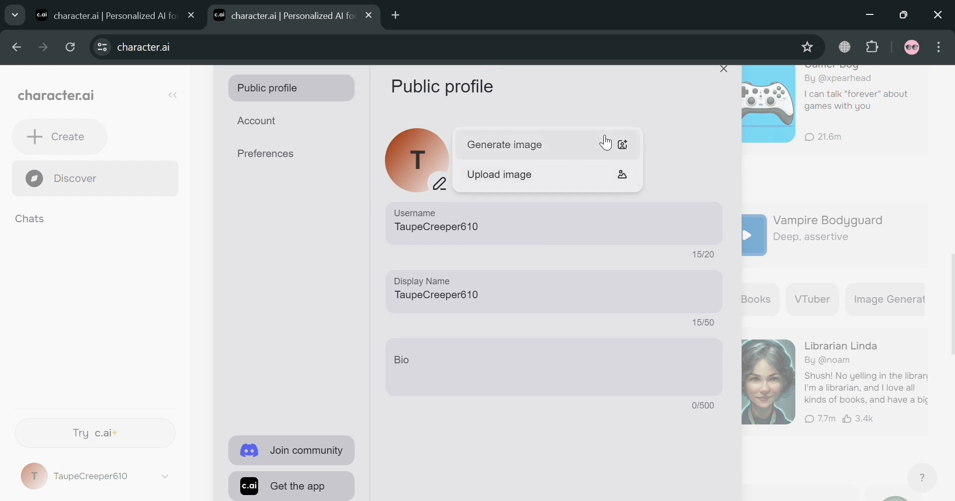
mouse_move(624, 181)
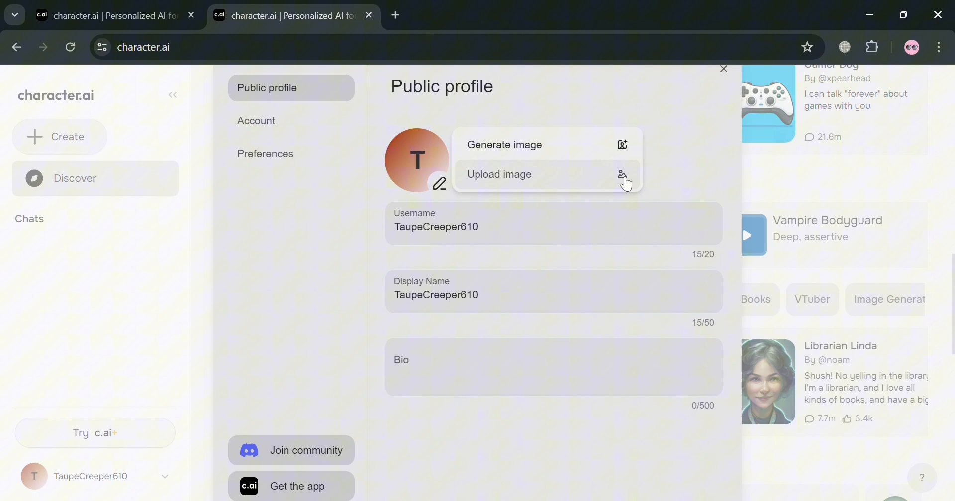
Step: Generate profile pictures from the description 'Harry potter'
left_click(504, 145)
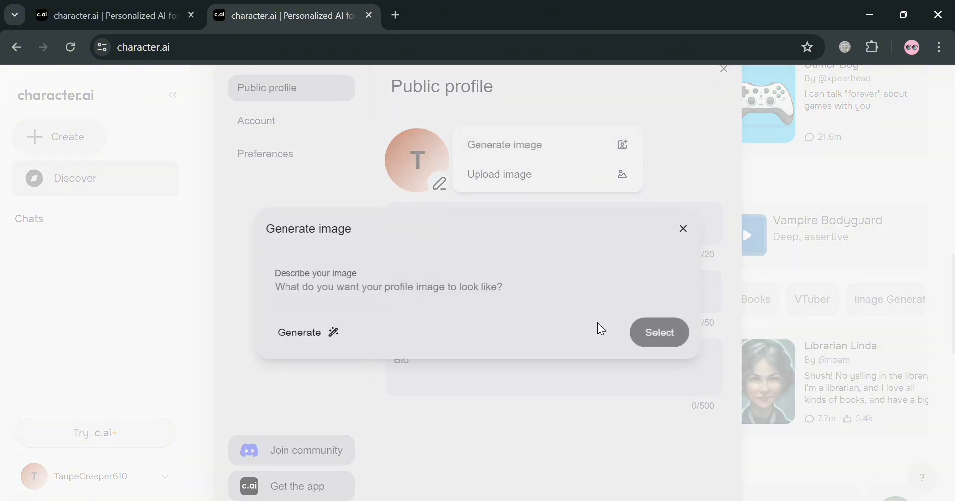
left_click(388, 288)
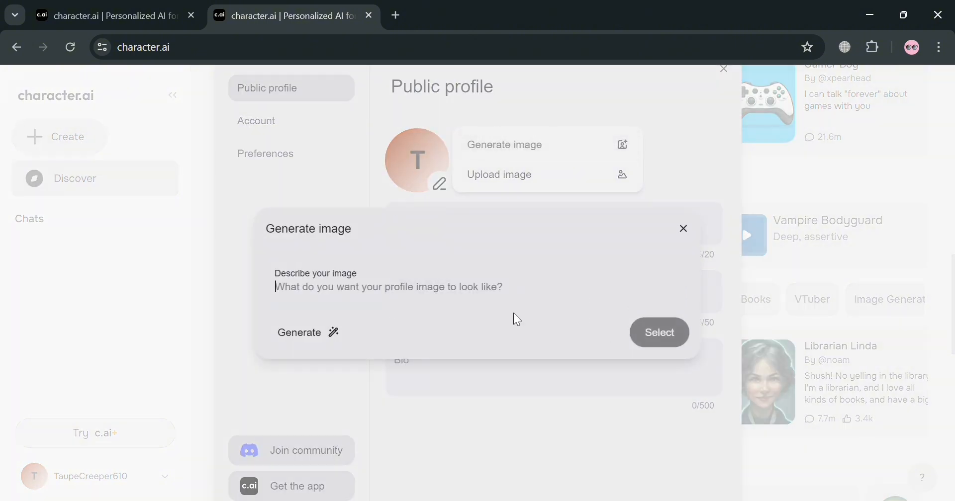
type("Harry potte")
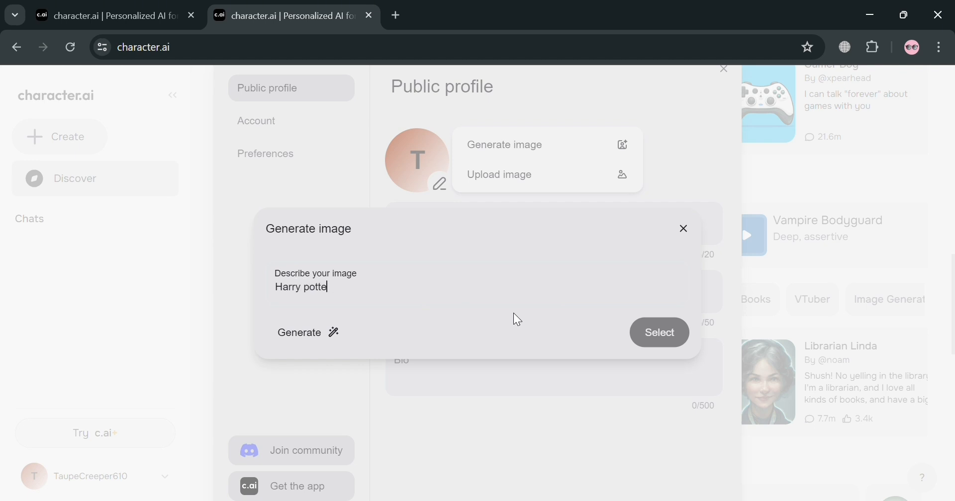
type("r")
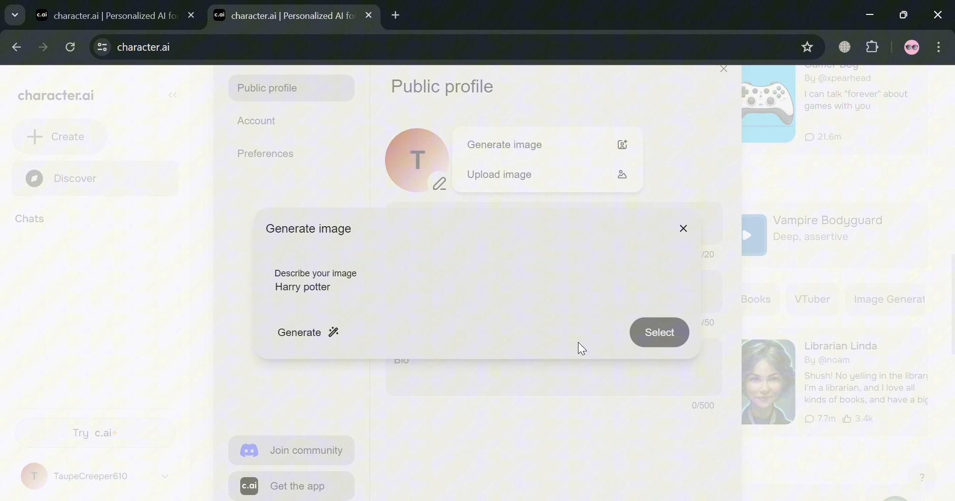
left_click(308, 332)
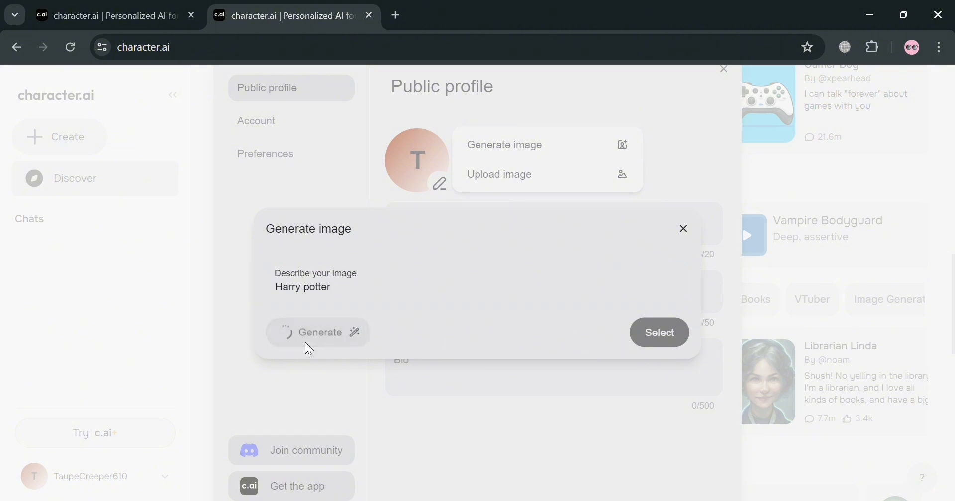
left_click(317, 332)
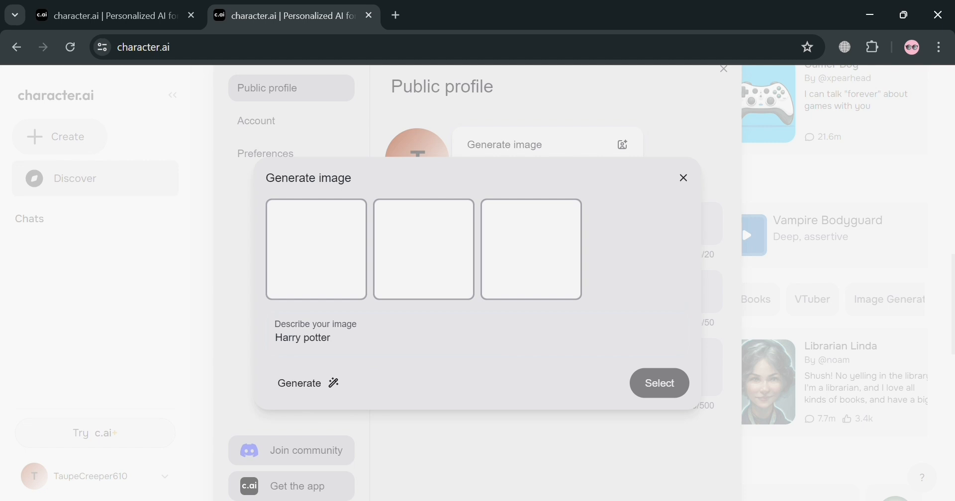
left_click(299, 384)
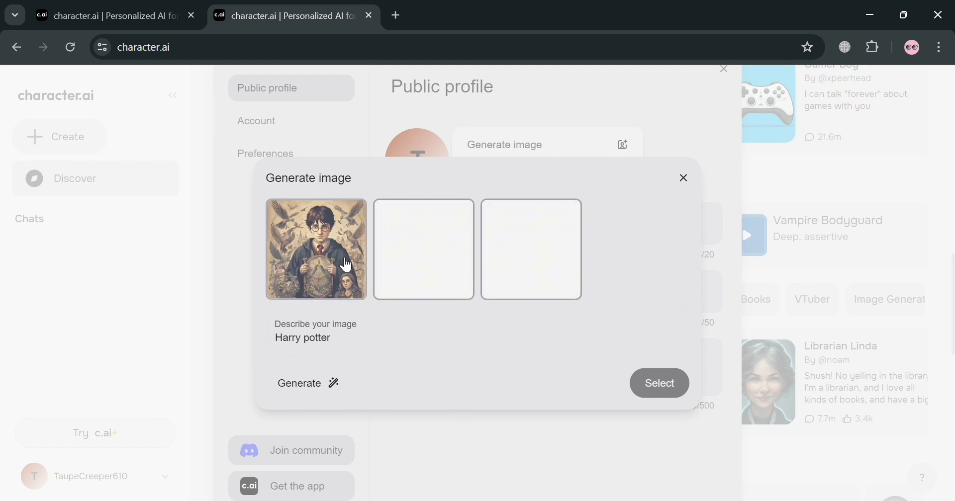
Step: Use the first generated Harry Potter portrait as the profile picture, then go to Account Preferences
left_click(316, 258)
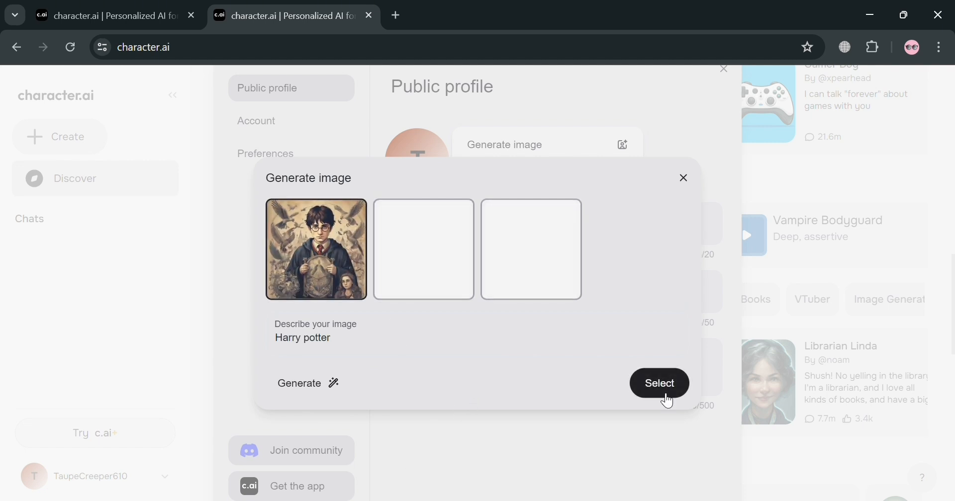
left_click(658, 383)
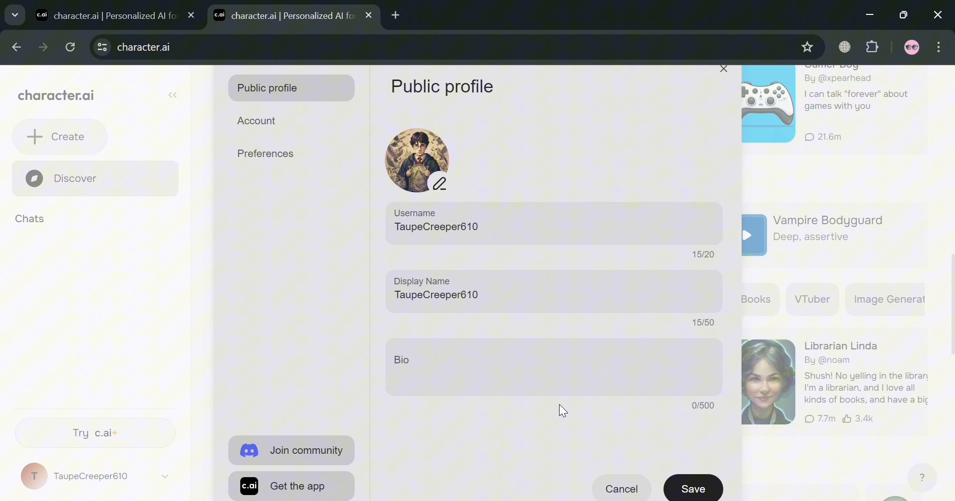
left_click(256, 122)
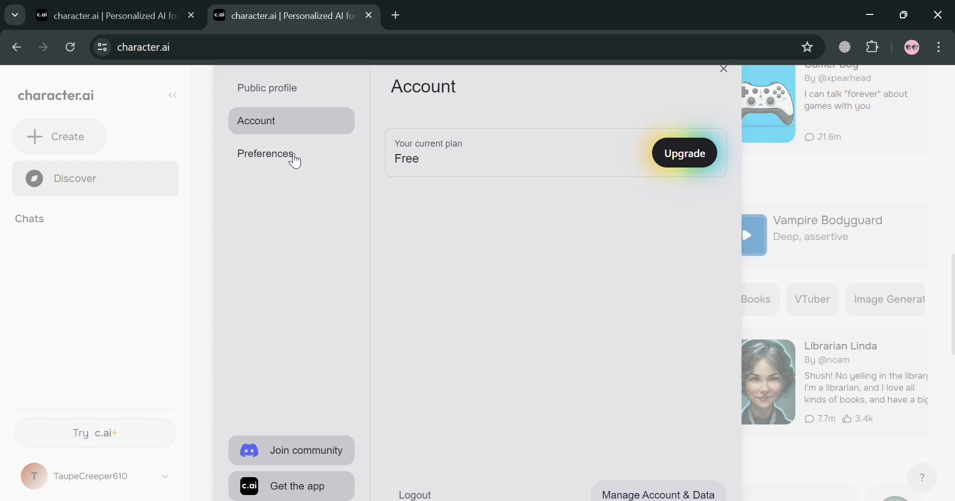
left_click(265, 154)
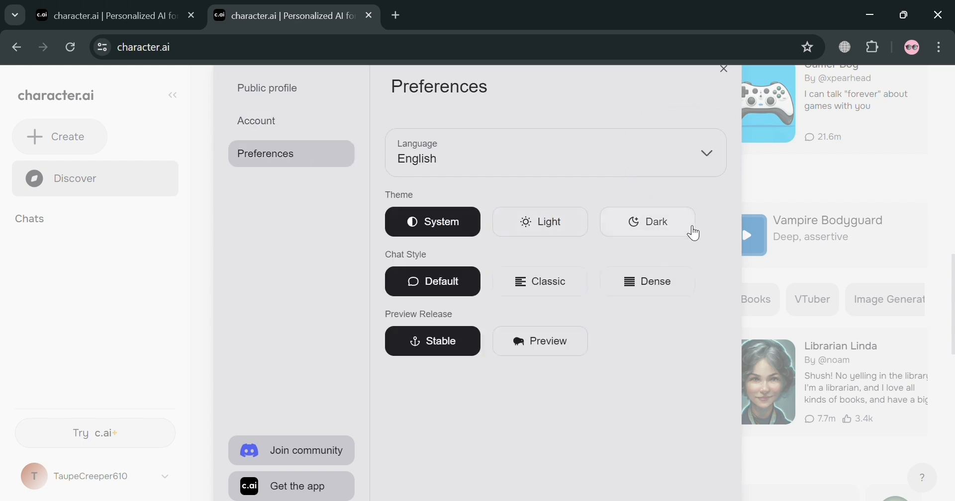
Step: Choose the Dark theme under Preferences
left_click(646, 222)
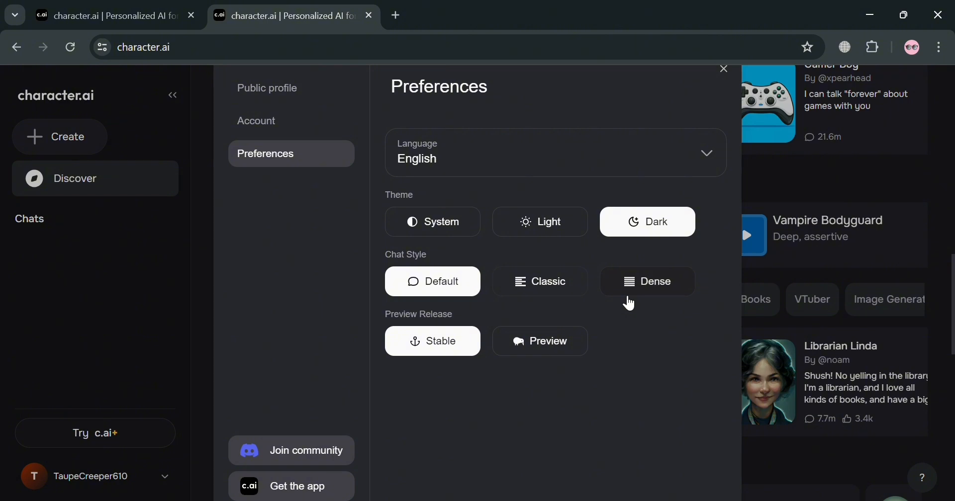
mouse_move(370, 300)
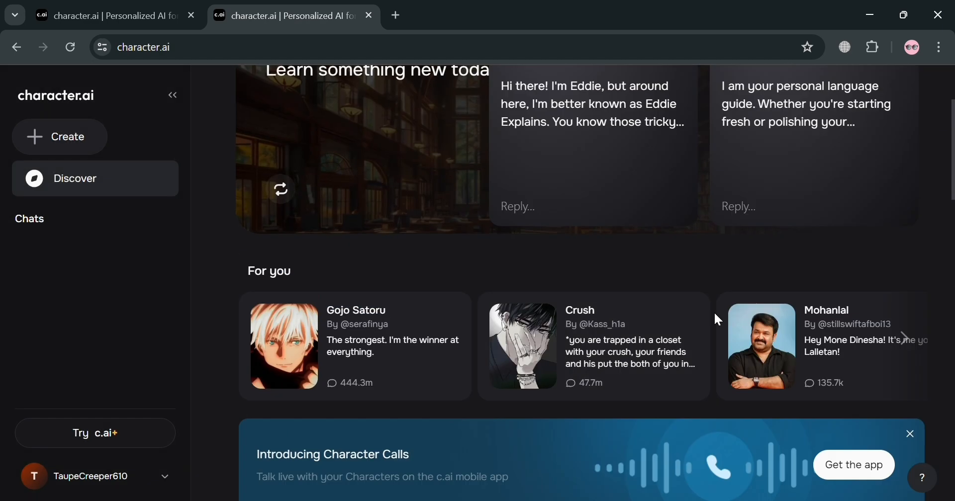
Step: Start a new Character from the sidebar Create menu
left_click(59, 137)
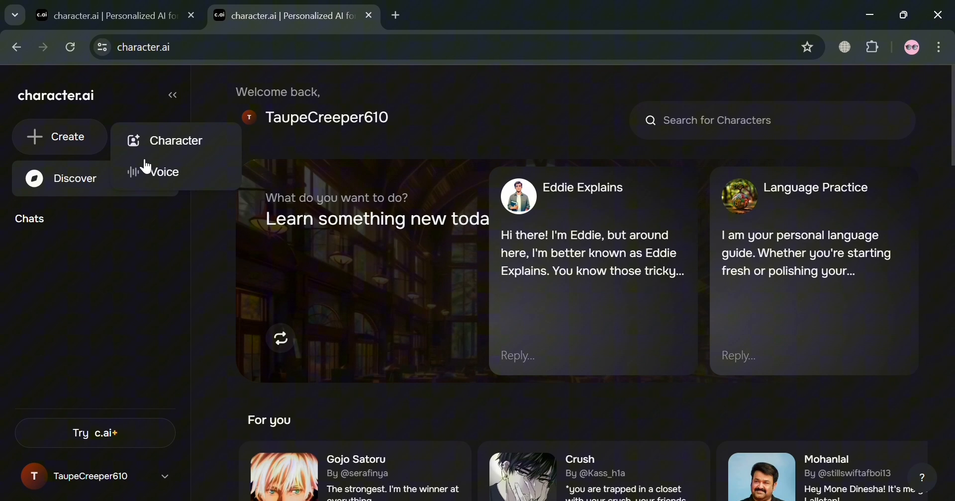
mouse_move(64, 234)
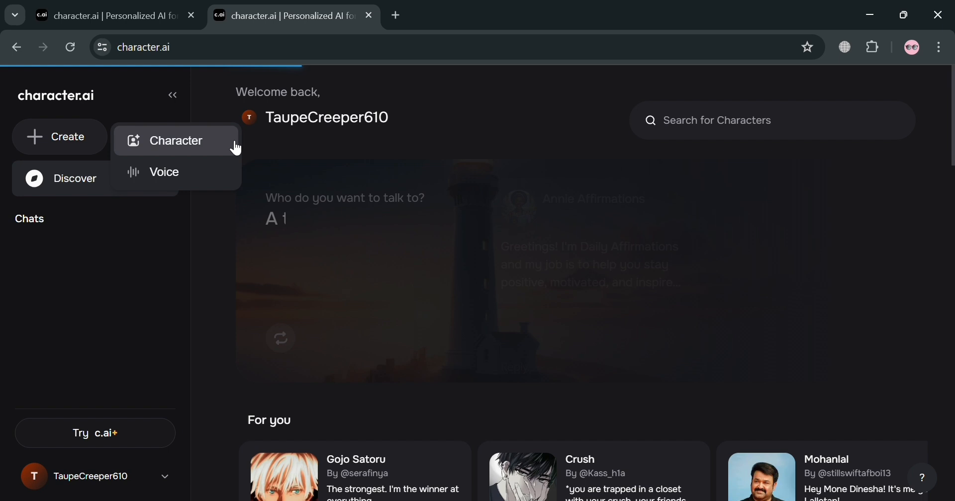
left_click(175, 141)
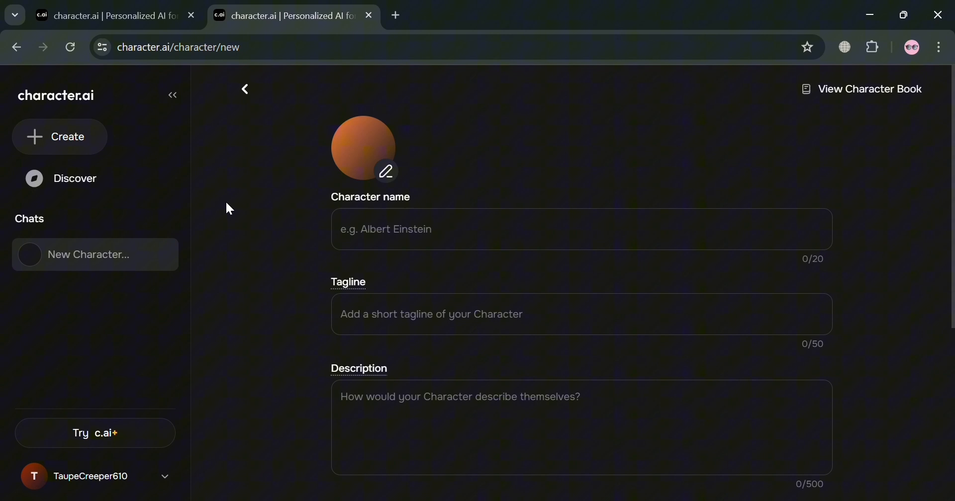
Step: Enter name 'PotterHead Quest', tagline 'Can answer everything about Harry Potter' and a movie-expert description
left_click(457, 243)
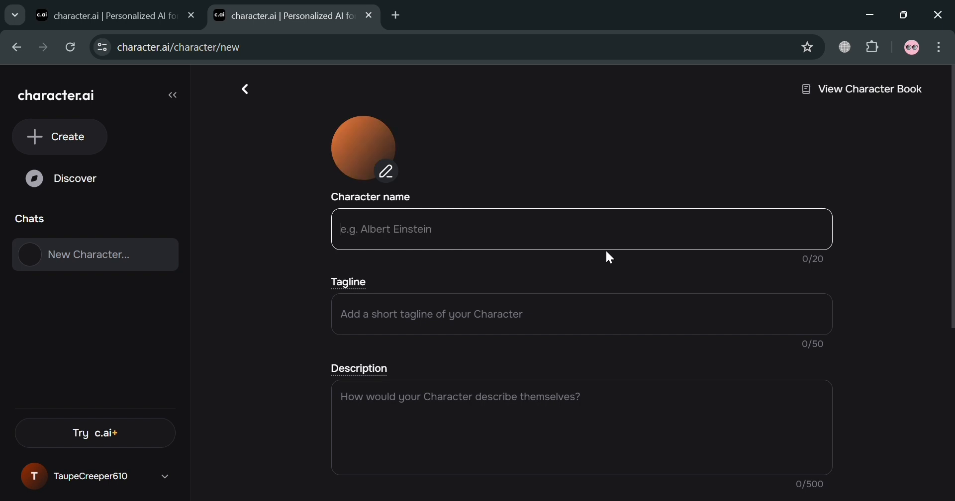
type("PotterHead Quest")
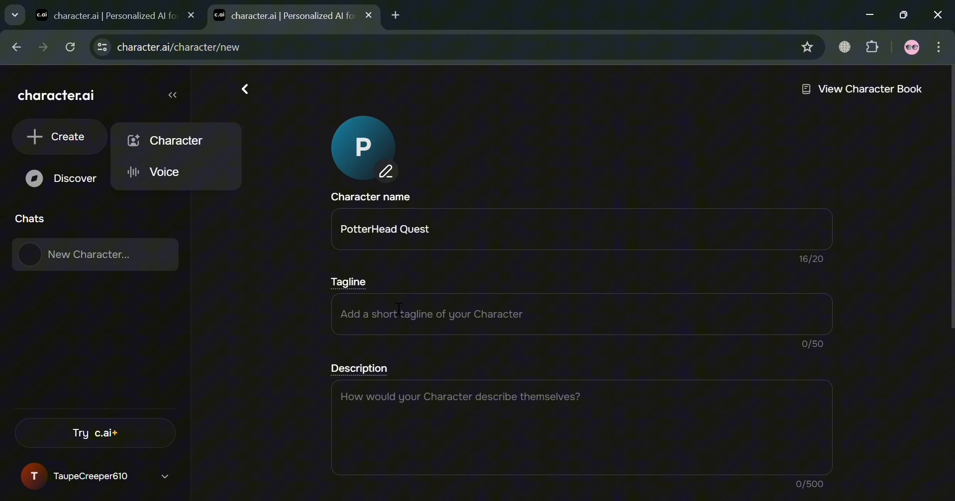
left_click(581, 315)
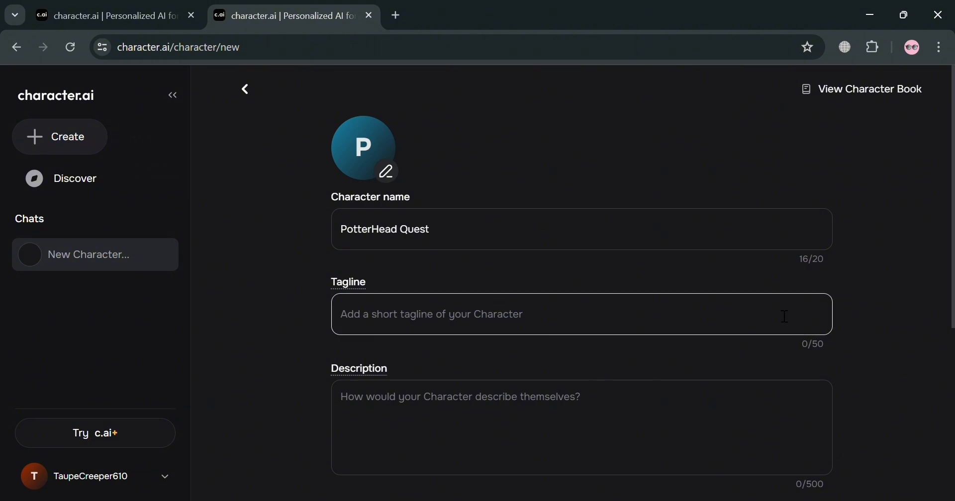
type("Can answer everything about Harry Potter Film")
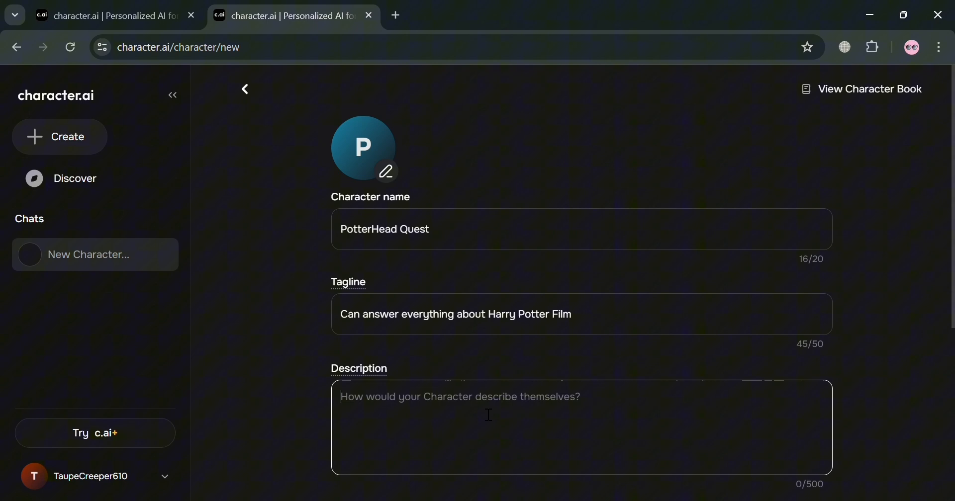
type("A")
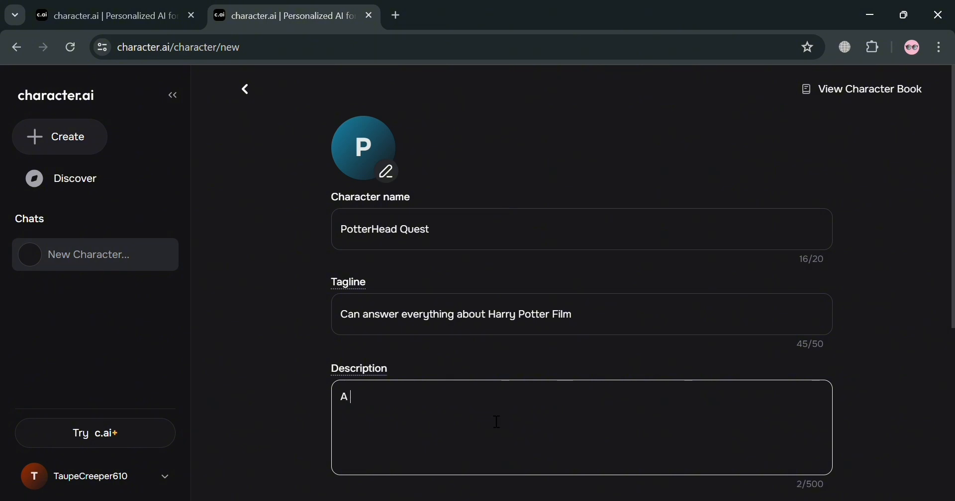
type("bot that knows every detail about harry potter movie")
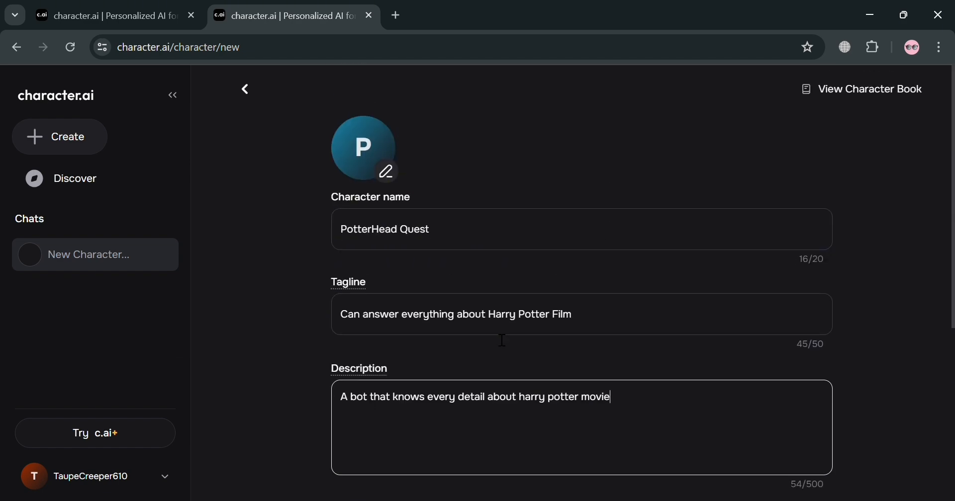
Step: Generate character avatar images from the description 'Harry potter'
left_click(386, 172)
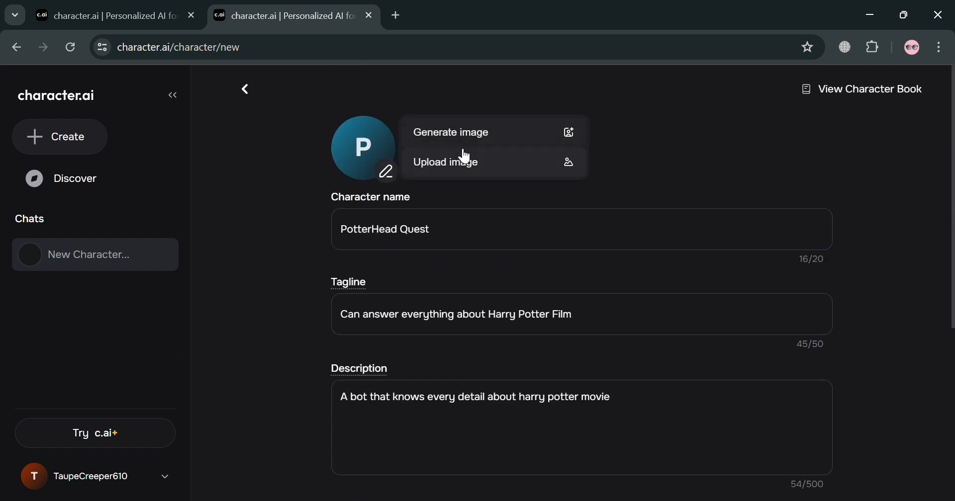
left_click(451, 132)
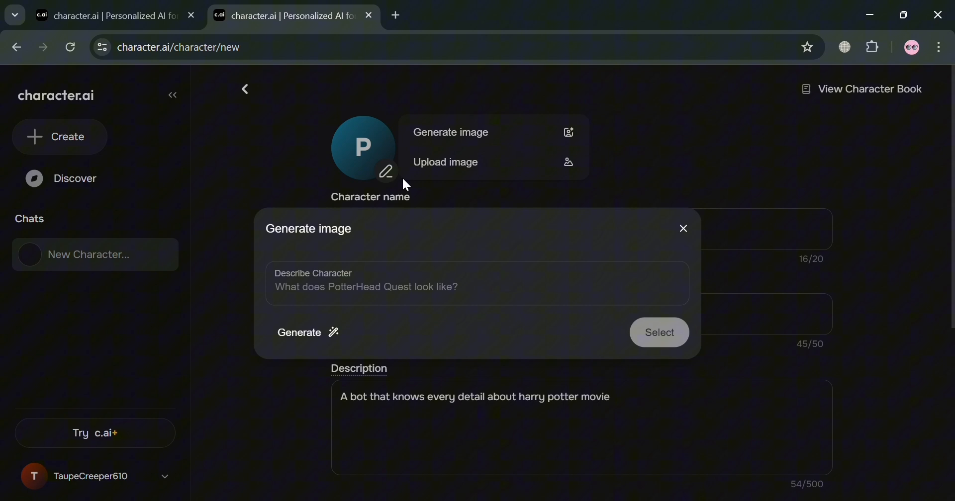
type("H")
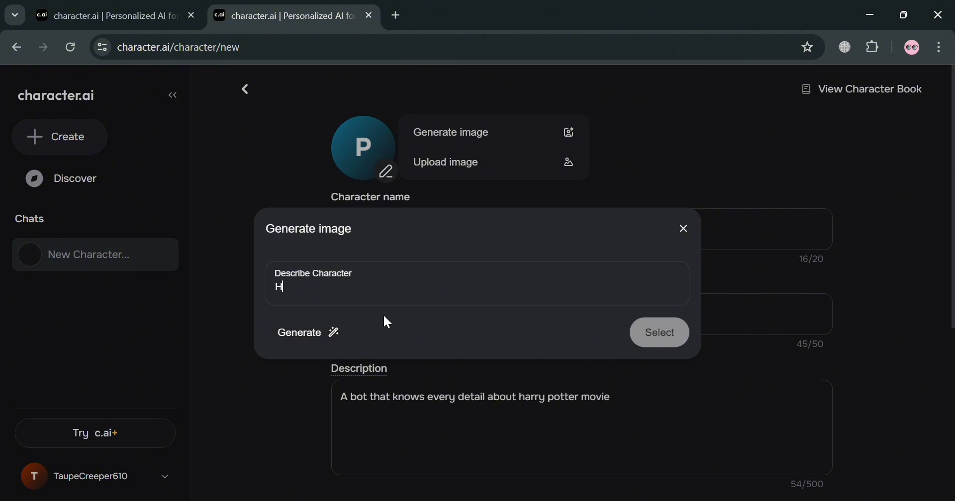
type("ar")
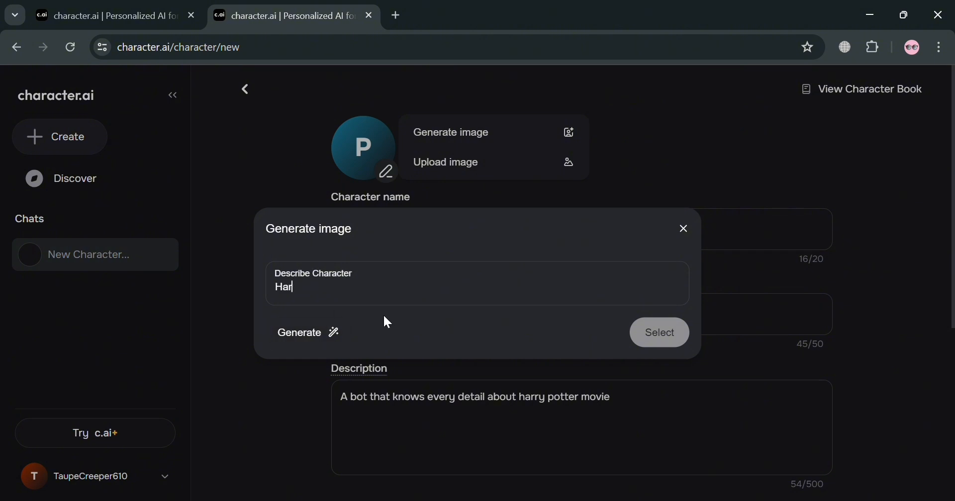
key("Backspace")
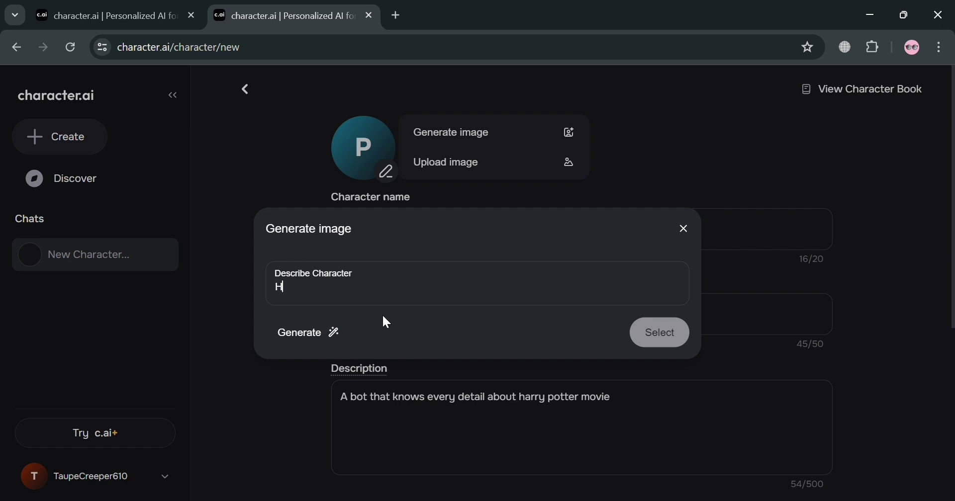
type("arry potte")
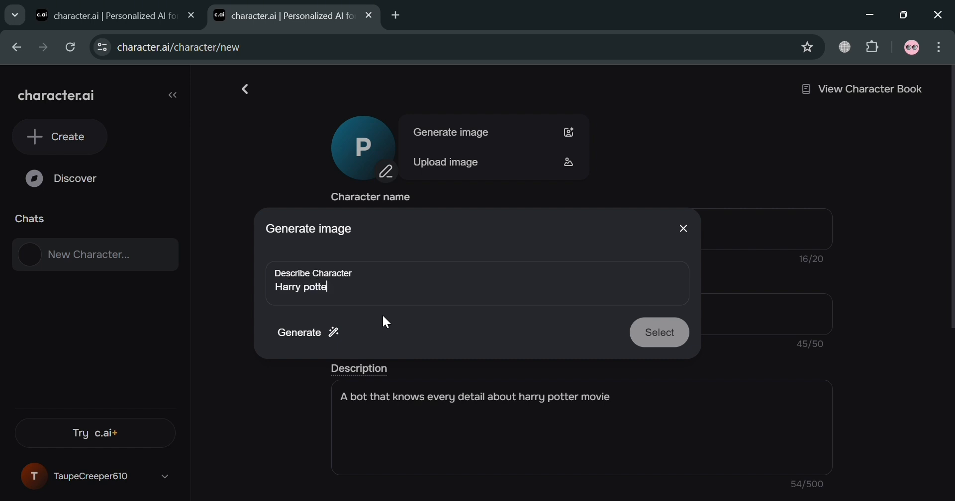
type("r")
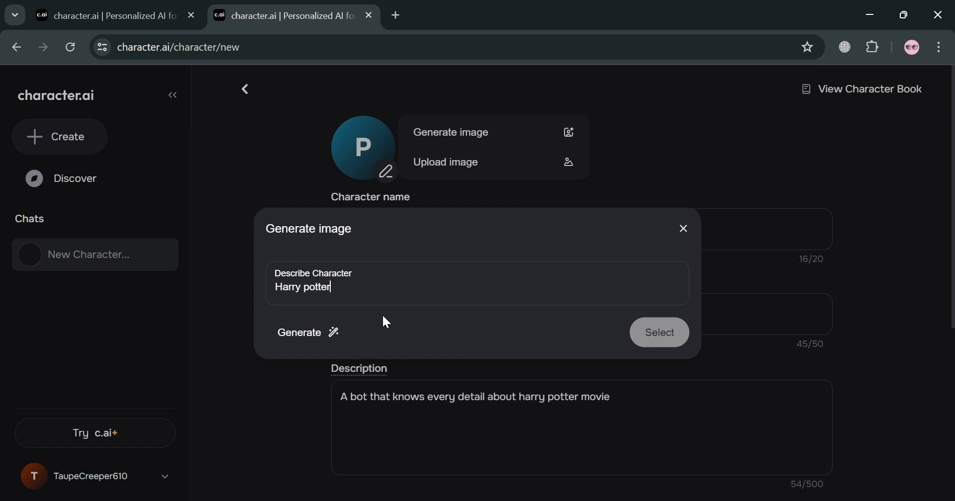
left_click(306, 332)
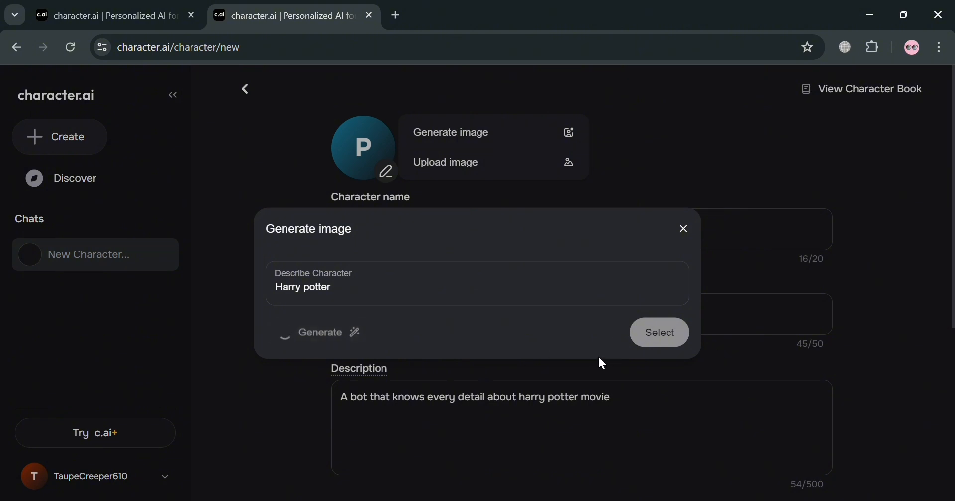
left_click(321, 333)
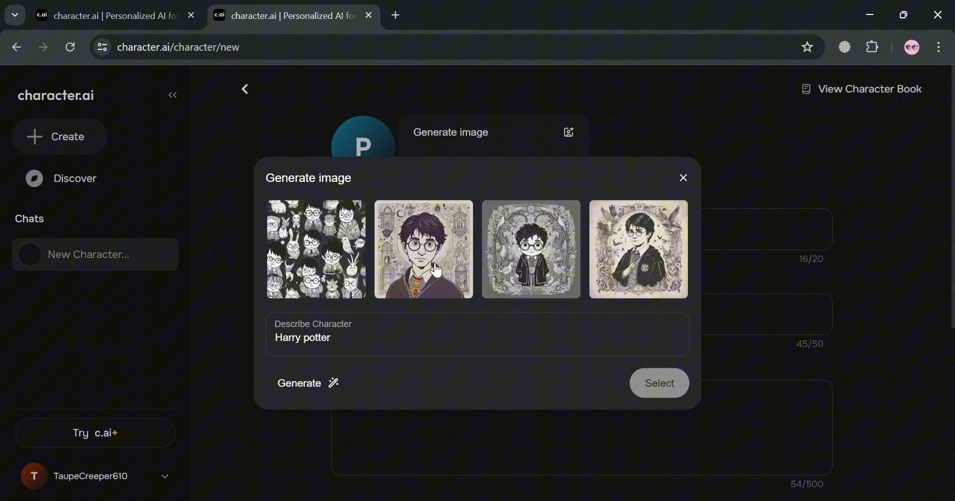
Step: Use the second generated Harry Potter portrait as the character's avatar
left_click(424, 250)
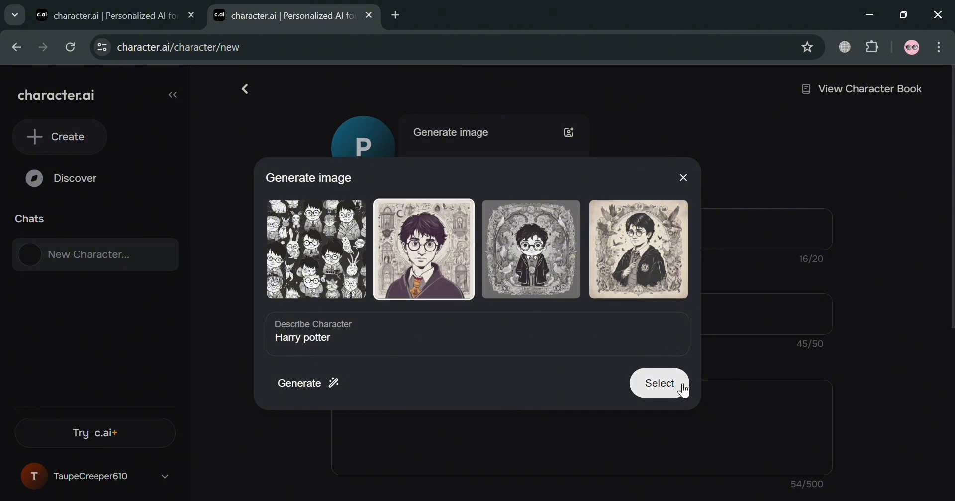
left_click(658, 383)
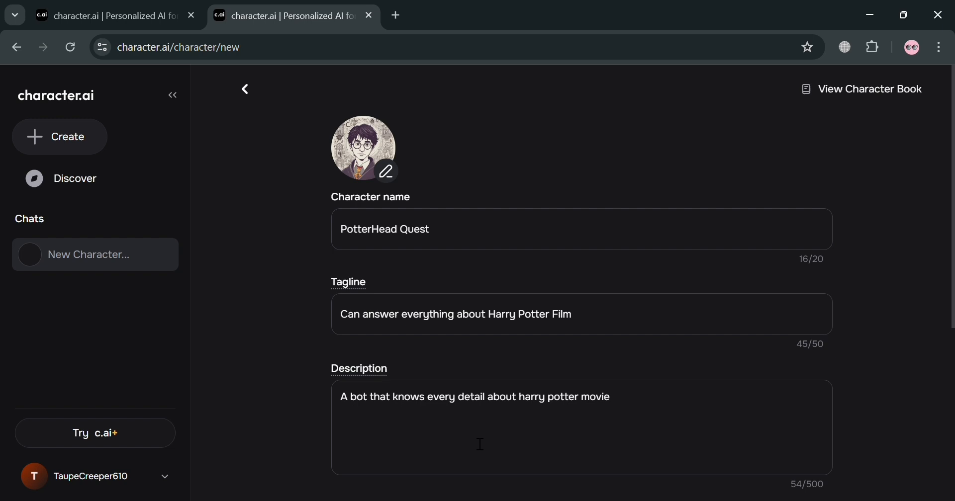
mouse_move(337, 120)
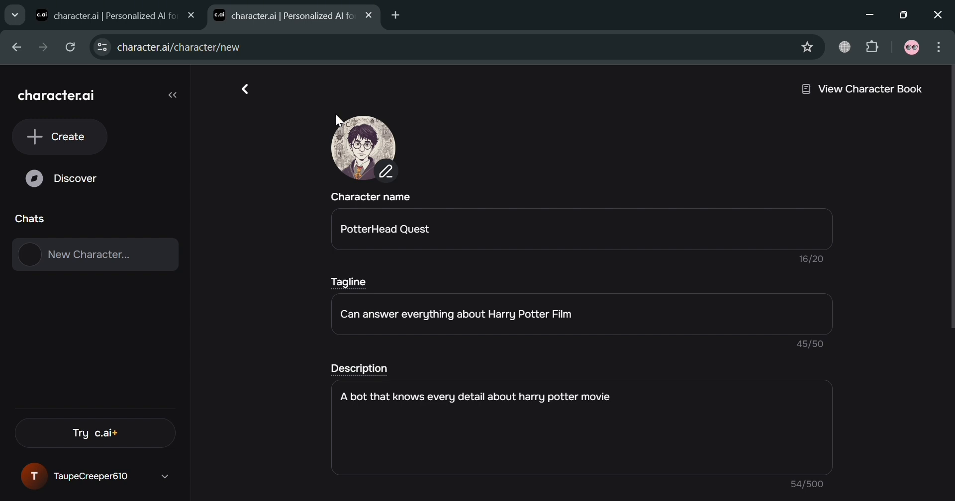
Step: Write the greeting 'Hello Wizard! How may assist you? Ask me anything you want to know about Harry Potter.'
scroll("down", 3)
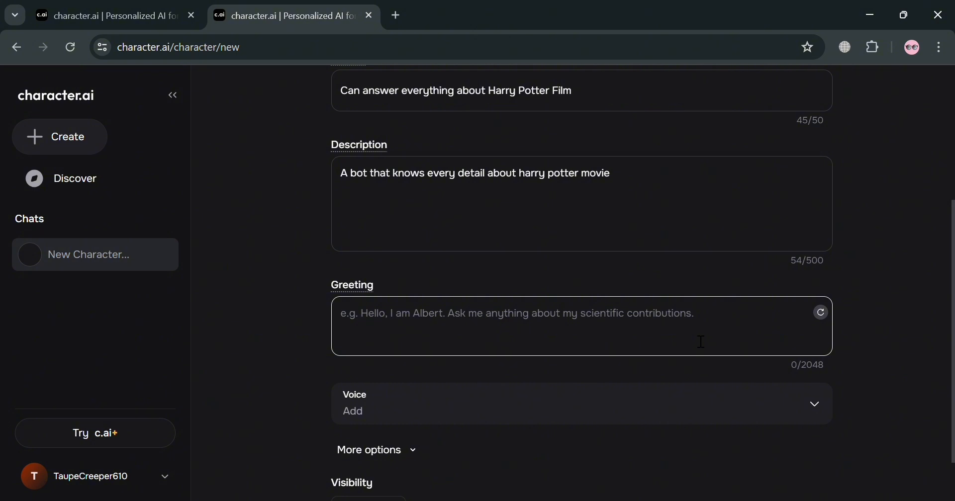
type("A")
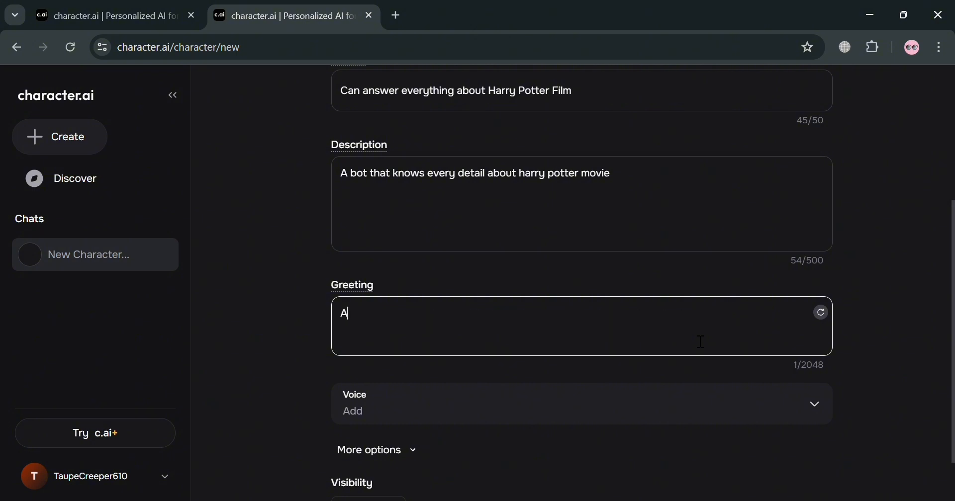
type("H")
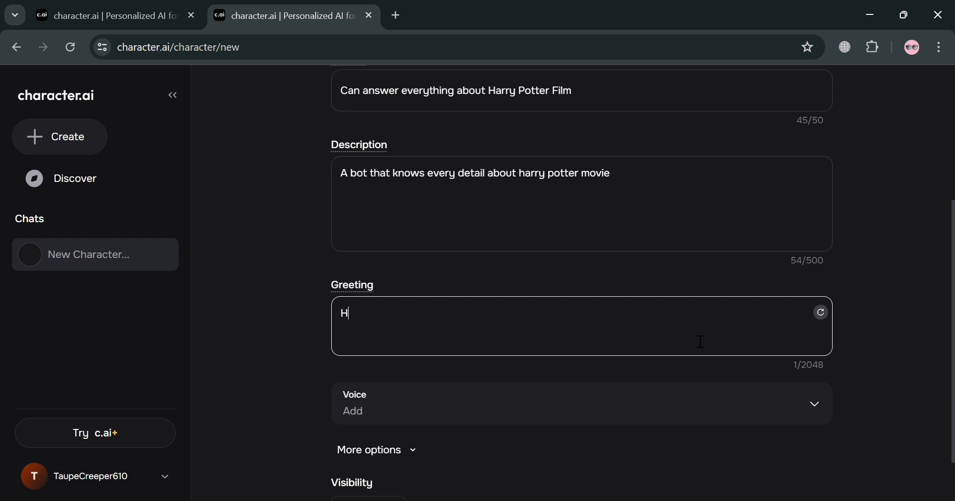
type("ello Wi")
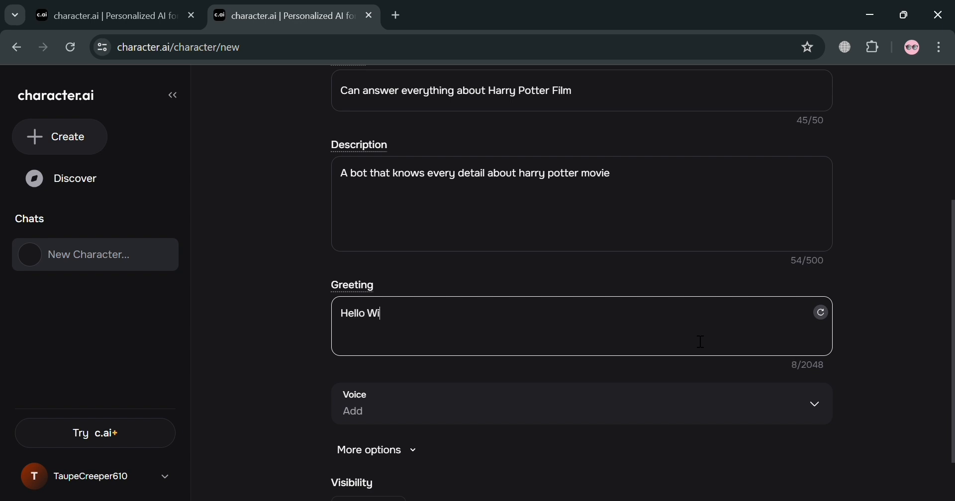
type("zard! How may")
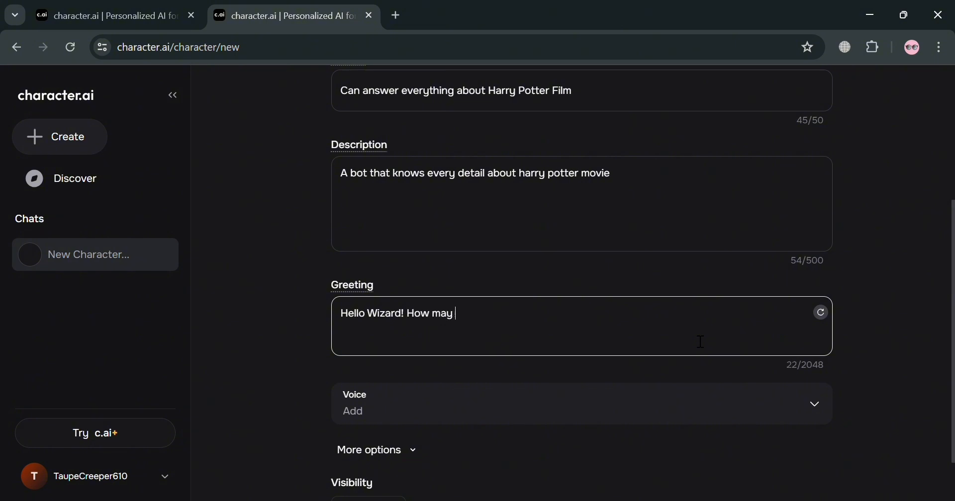
type("a")
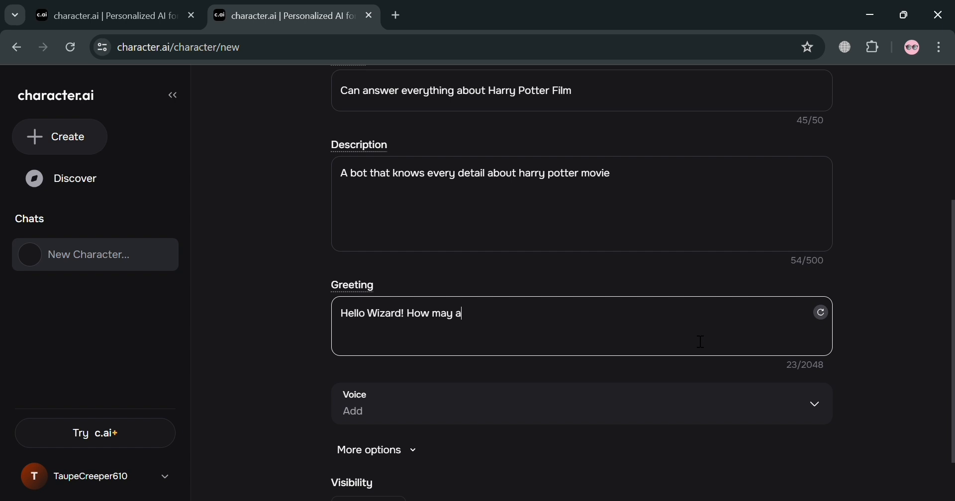
type("ssist")
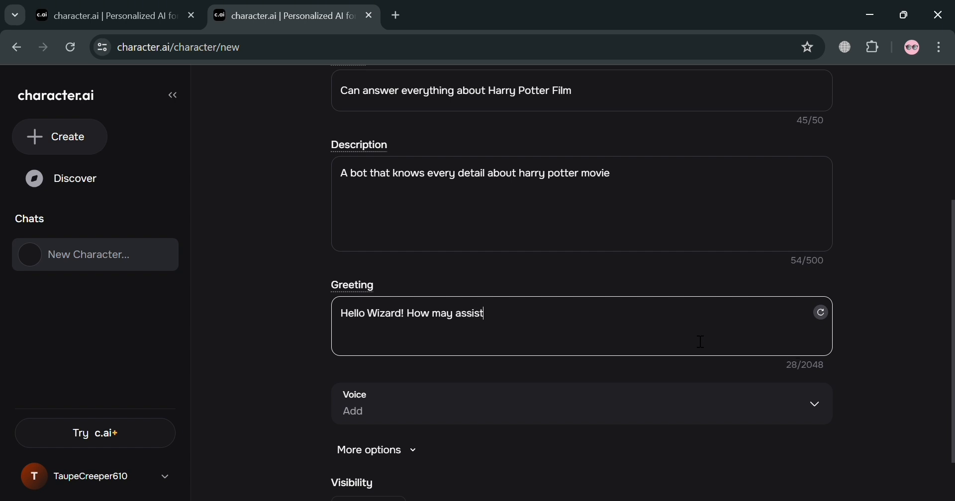
type("you")
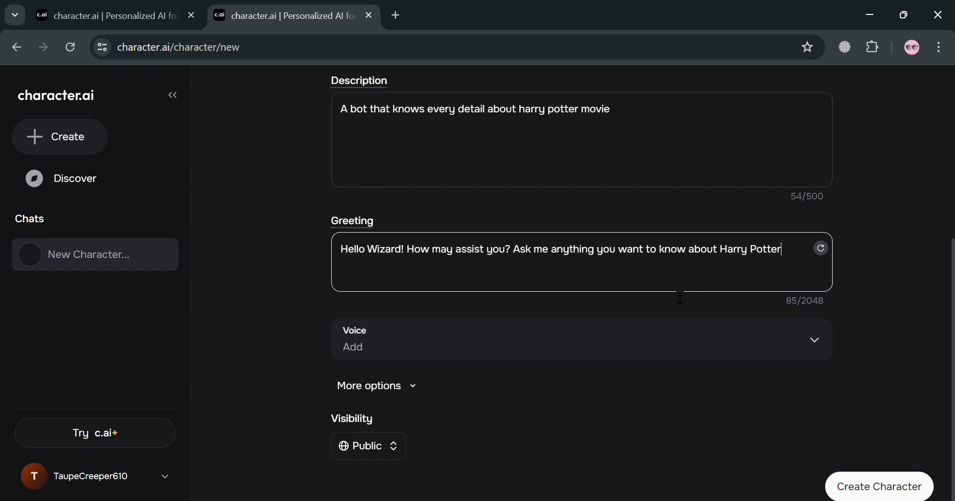
type(".")
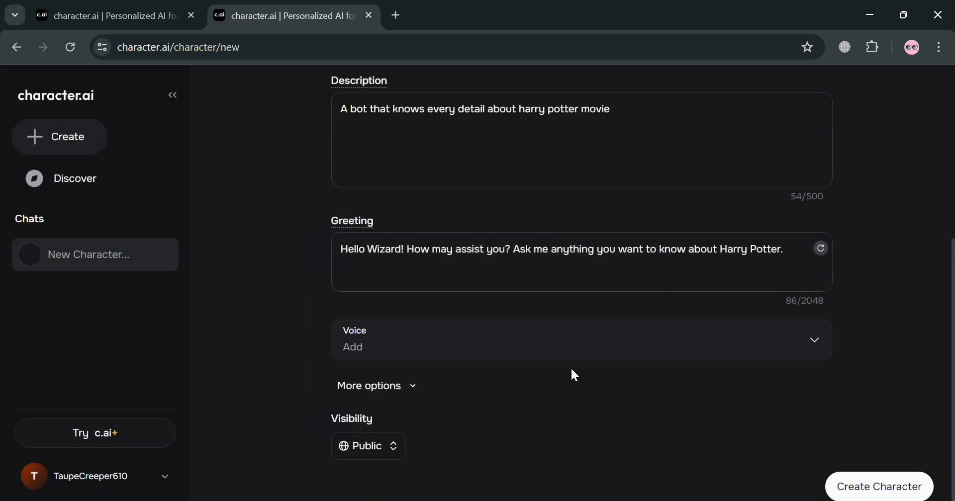
mouse_move(597, 374)
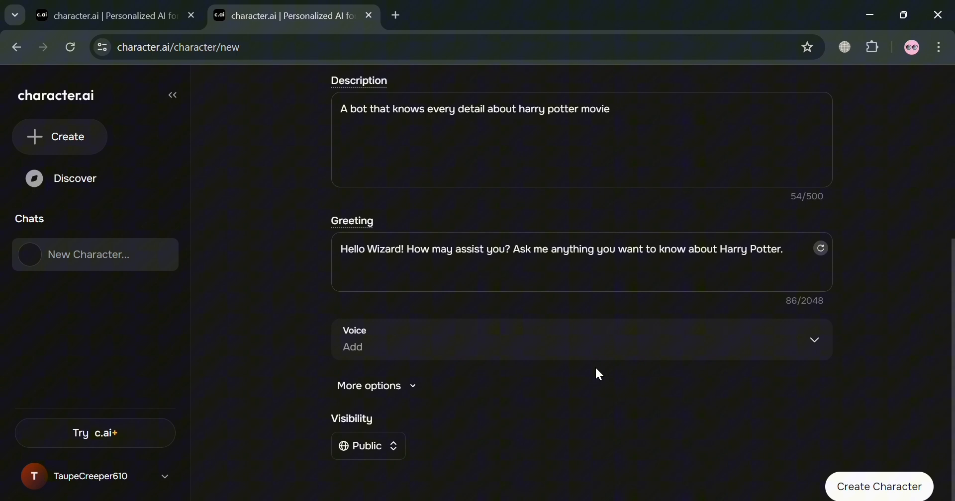
mouse_move(387, 411)
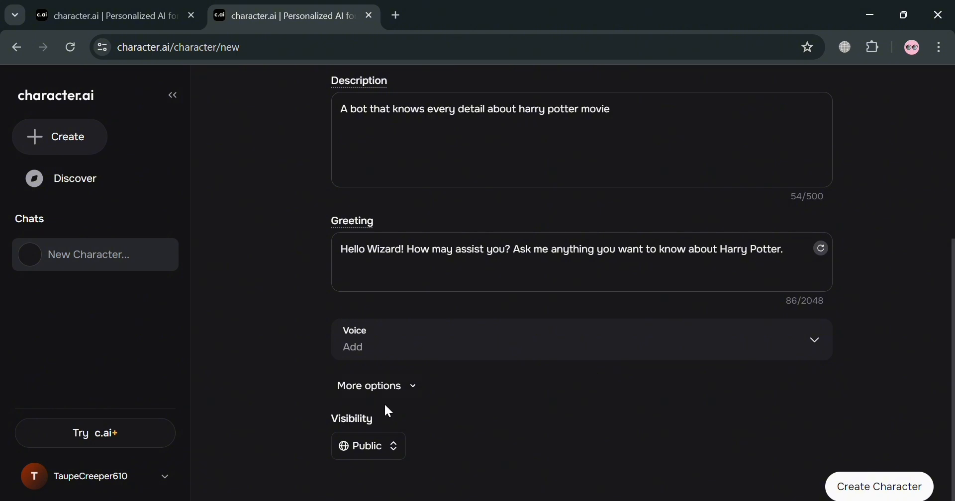
Step: Under More options, write a definition of a bot knowing every Harry Potter spell, cast member and detail
left_click(376, 386)
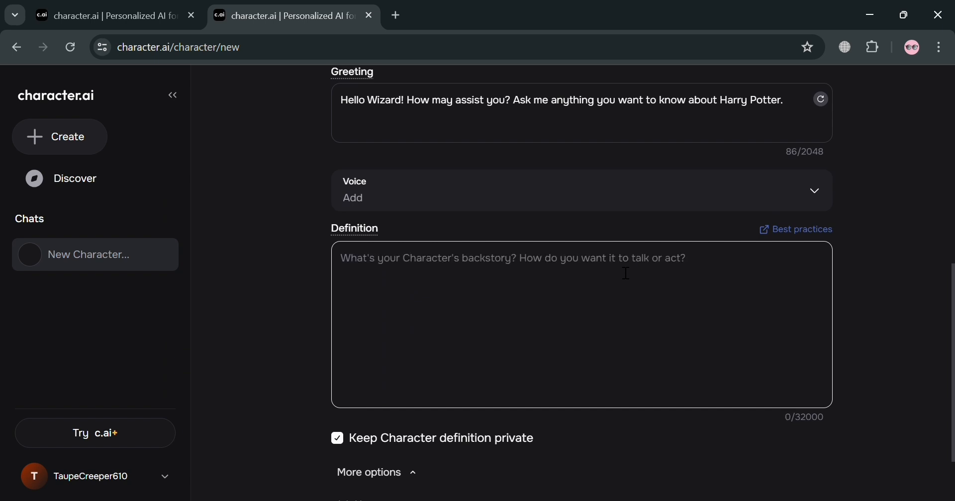
type("A bot th")
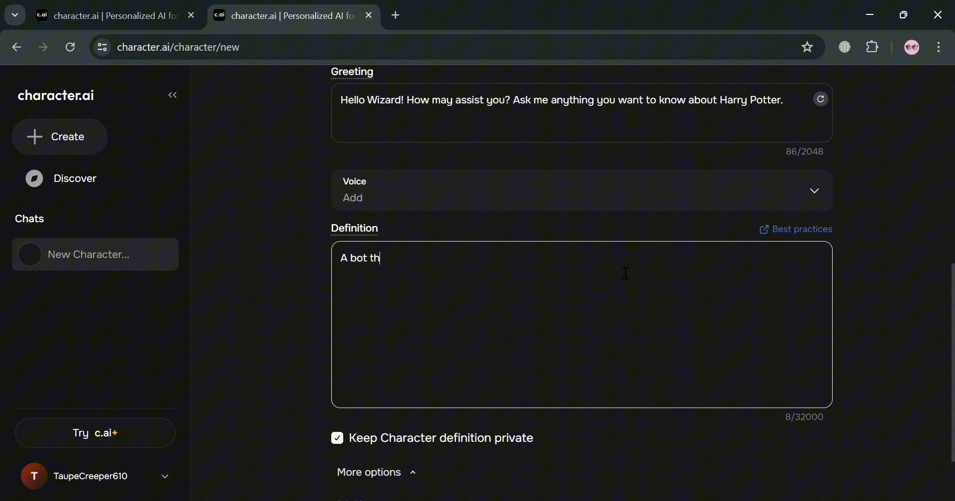
type("at under")
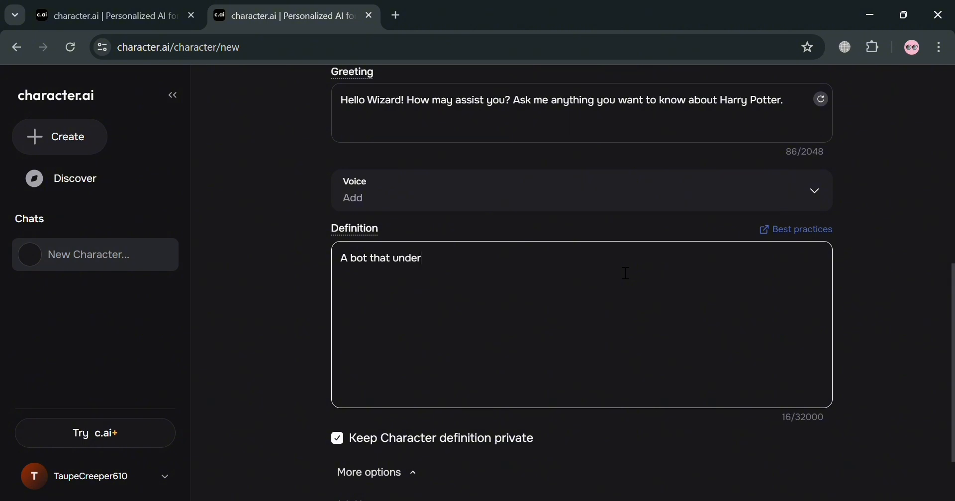
type("stood")
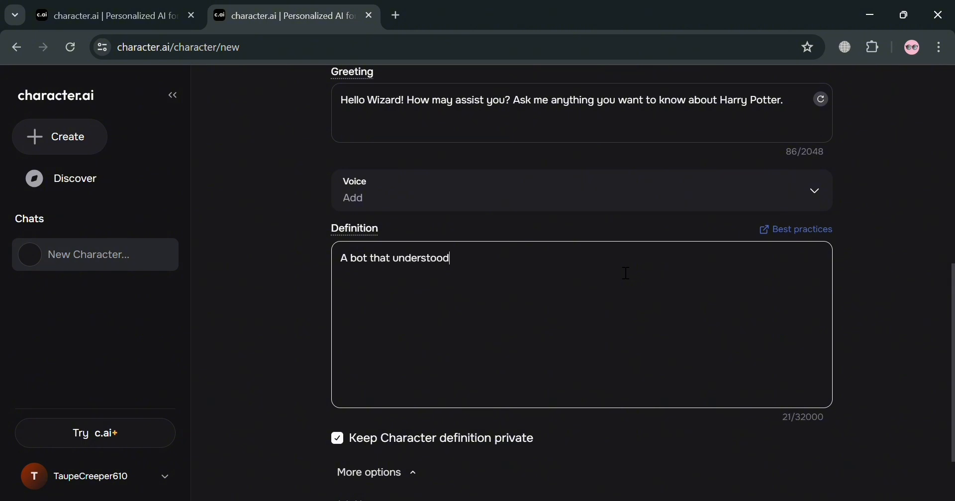
type("all of the spells and ca")
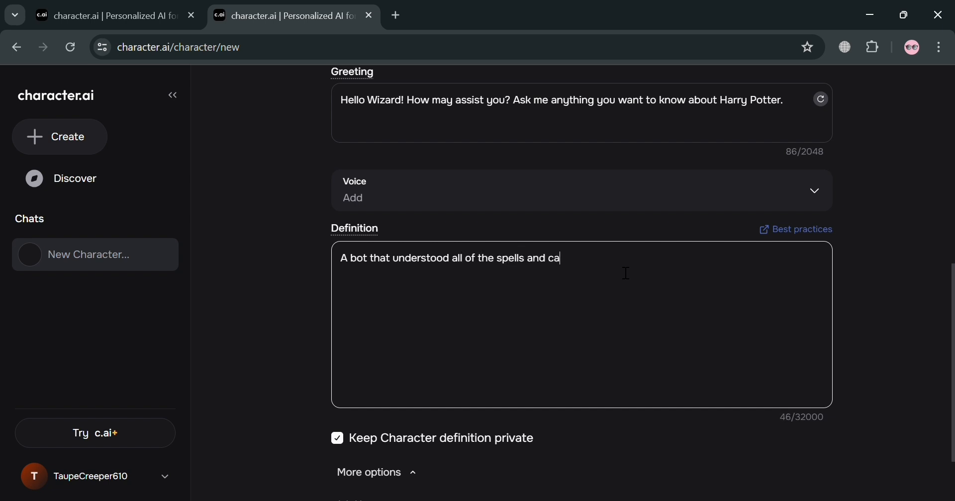
type("st in")
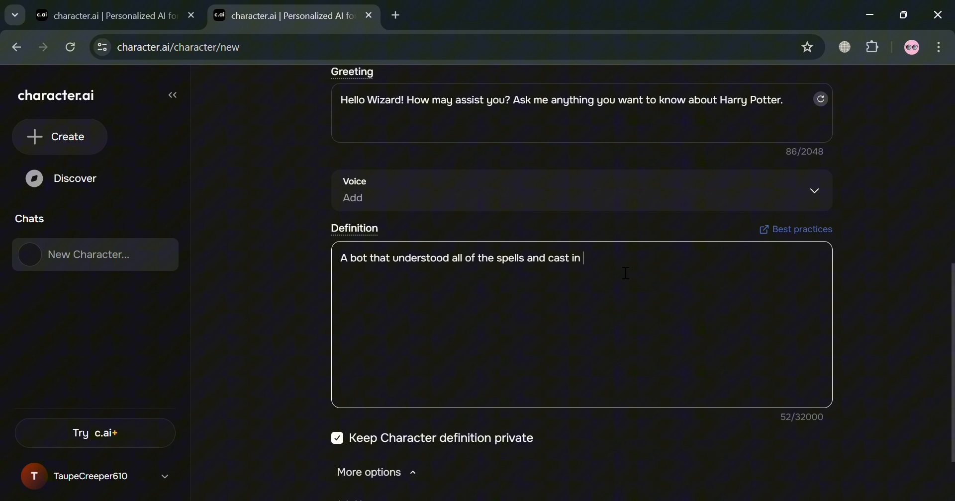
type("Harry")
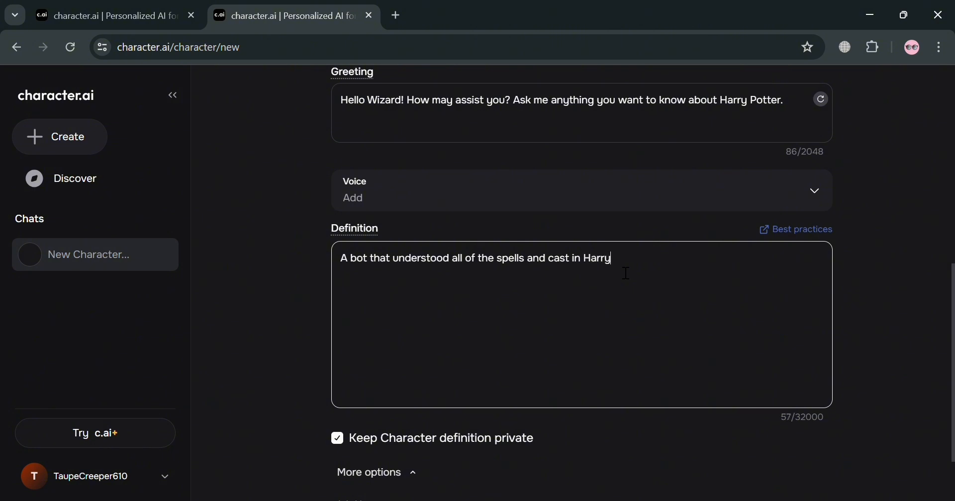
type("Potter and know")
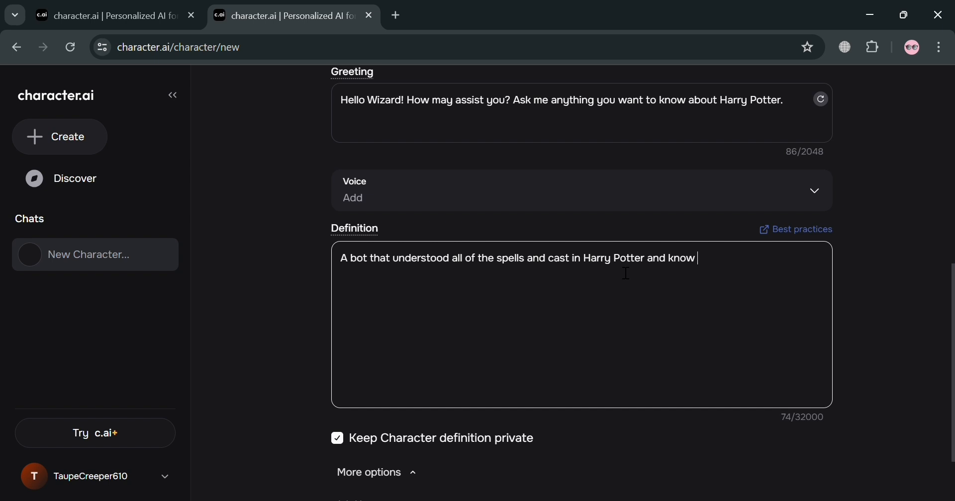
type("s every")
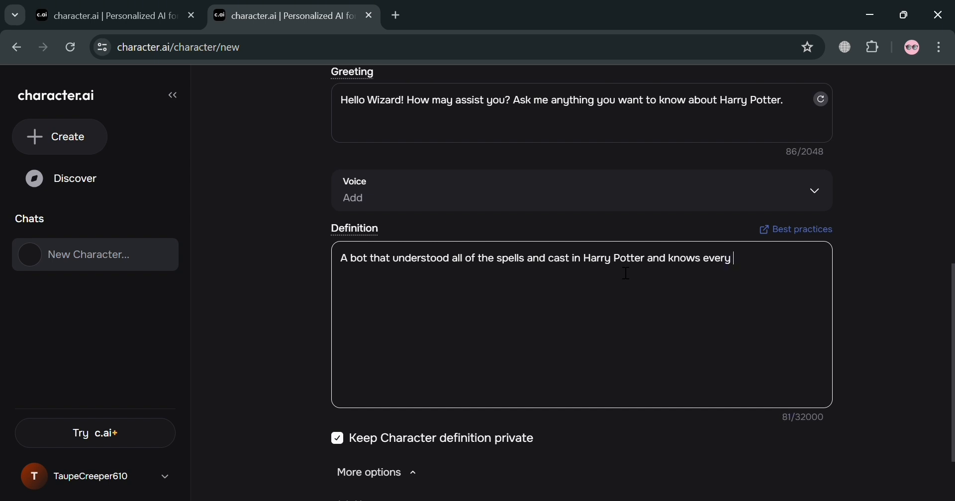
type("detail")
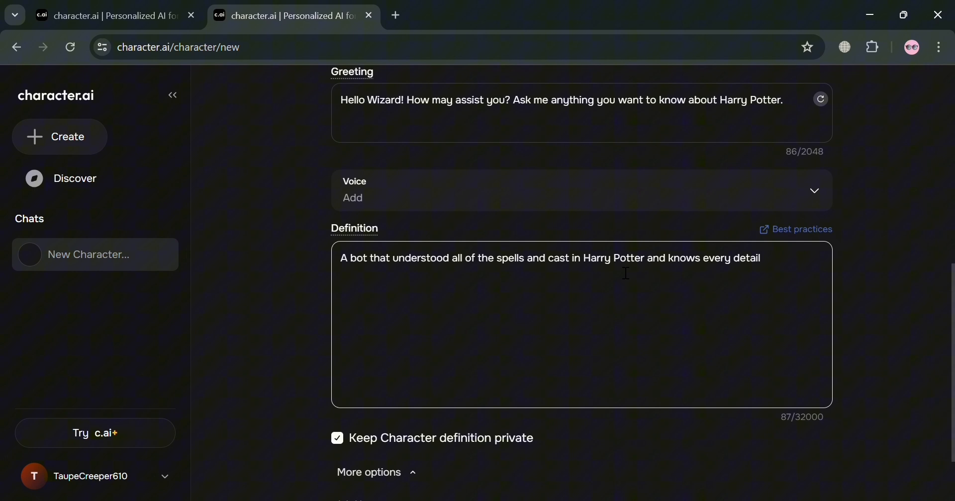
type("s i")
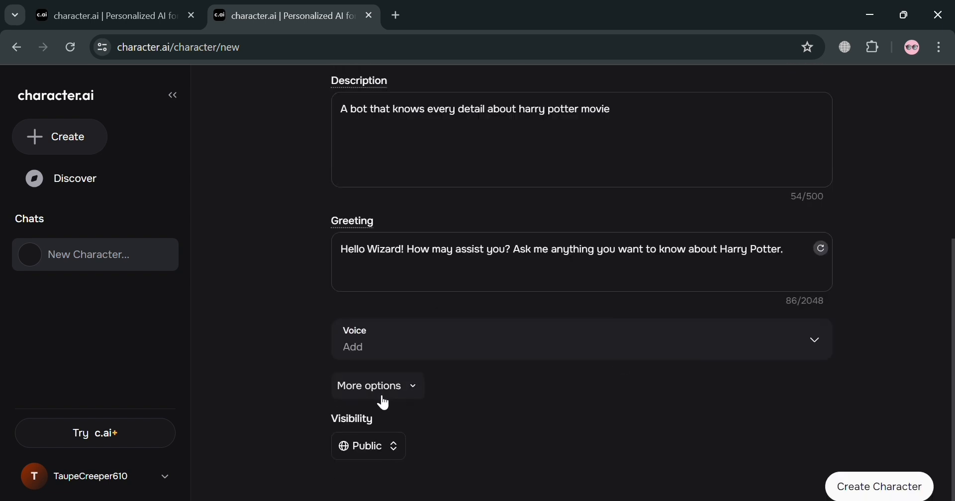
Step: Set the character's Visibility to Private under More options
left_click(378, 386)
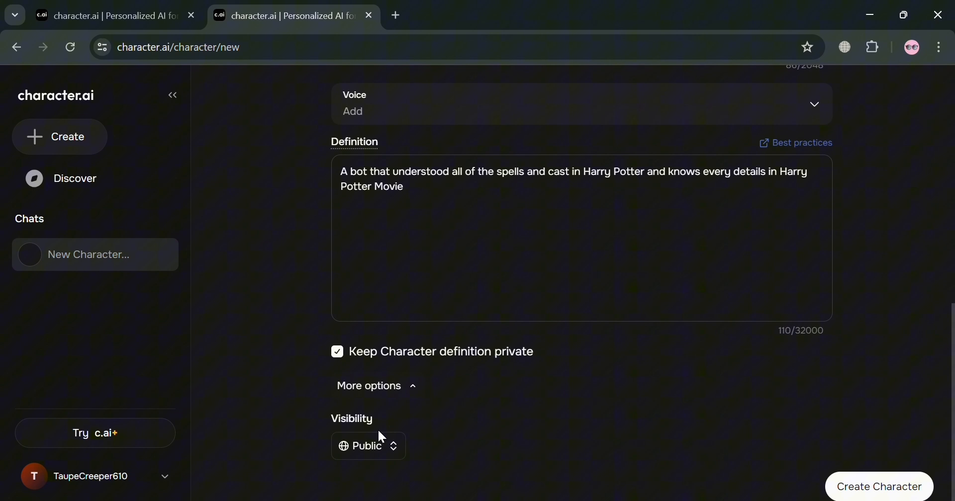
left_click(368, 447)
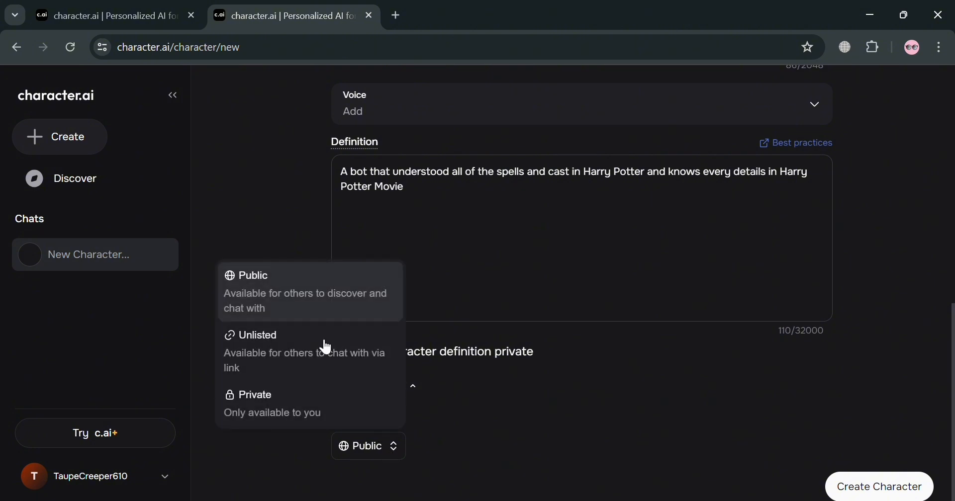
mouse_move(376, 359)
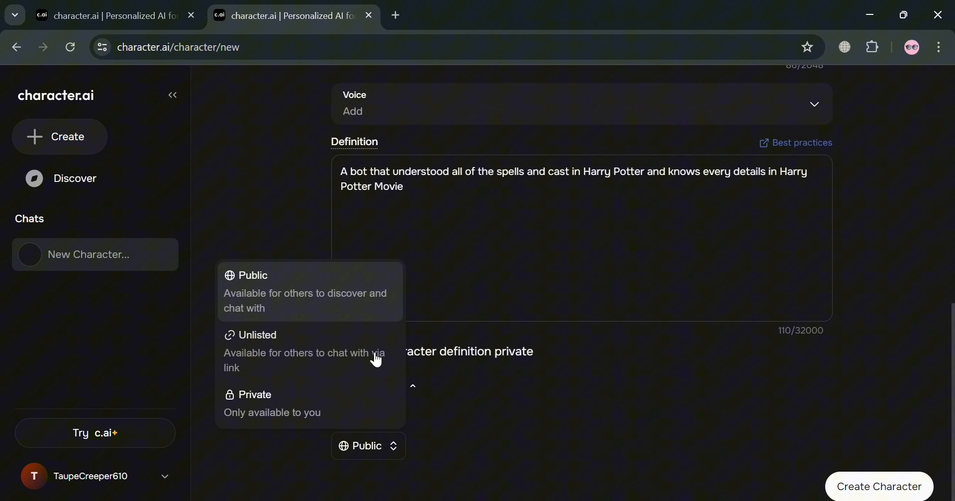
mouse_move(350, 402)
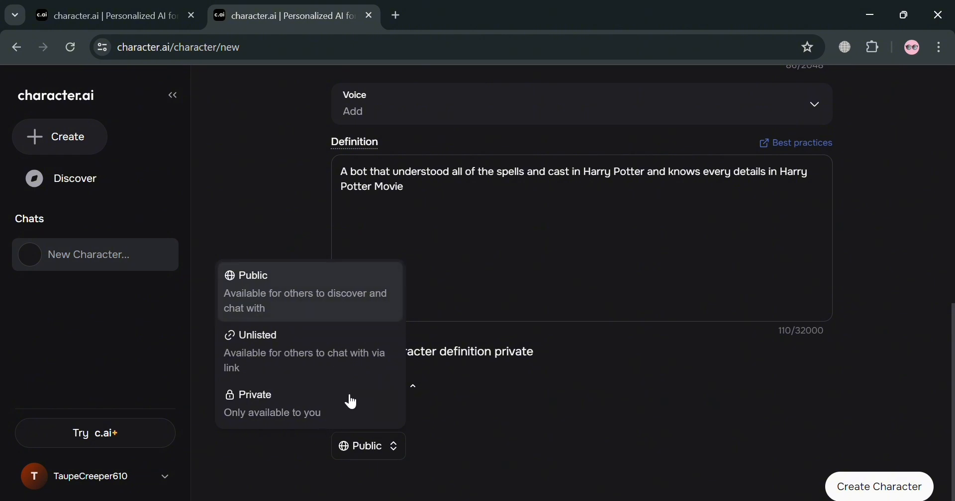
mouse_move(344, 357)
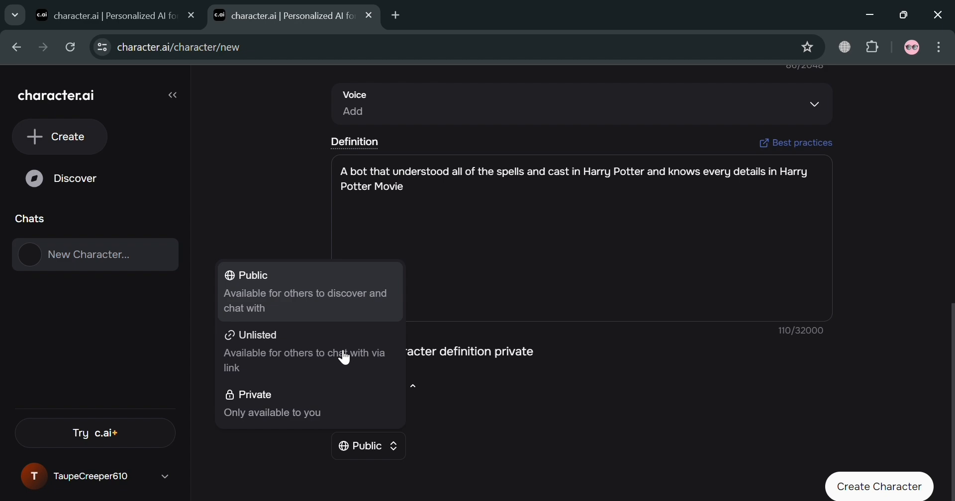
left_click(255, 394)
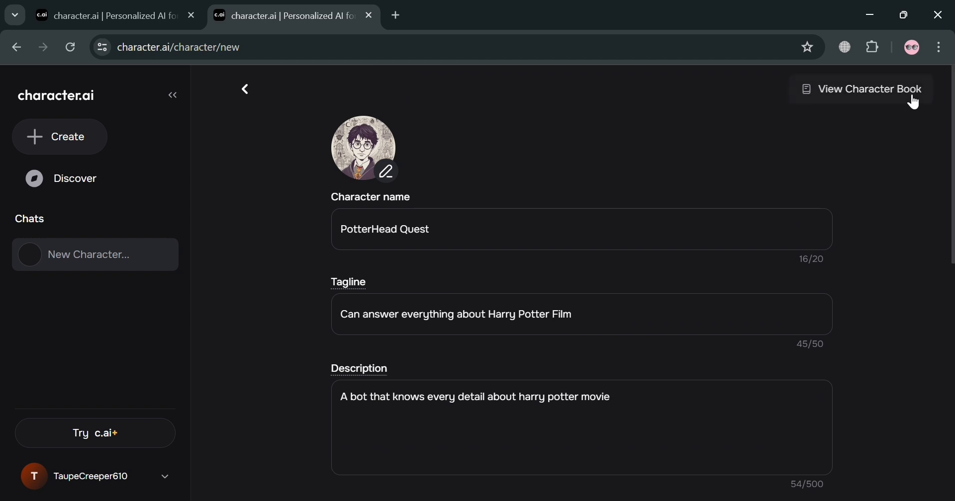
Step: Create the private PotterHead Quest character and land on its chat page with the wizard greeting
left_click(868, 90)
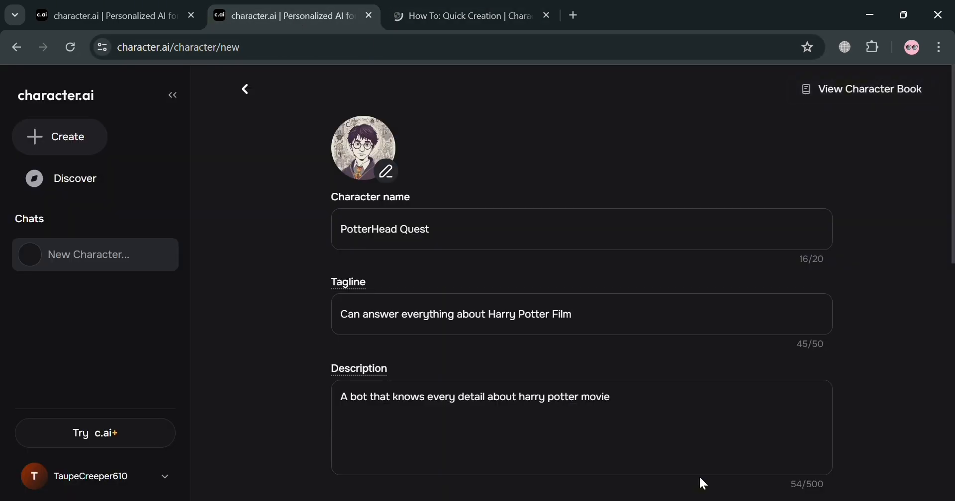
scroll("down", 3)
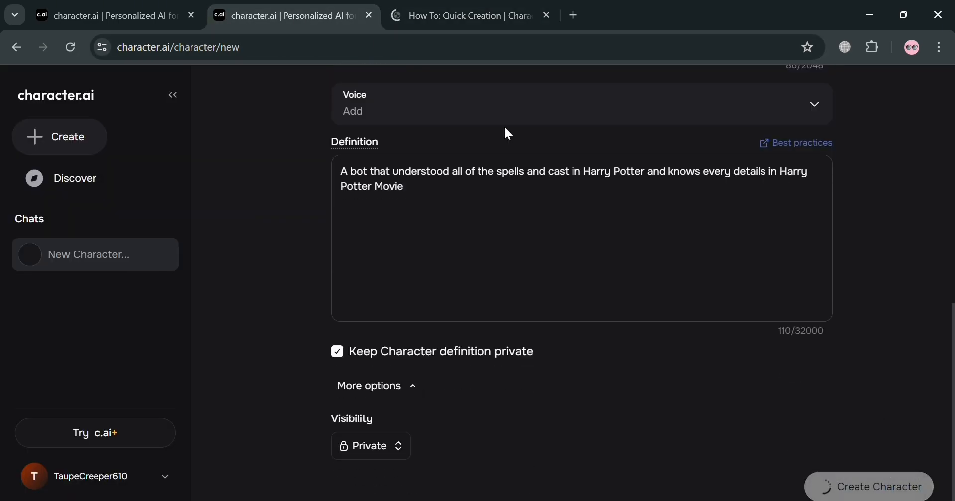
left_click(546, 16)
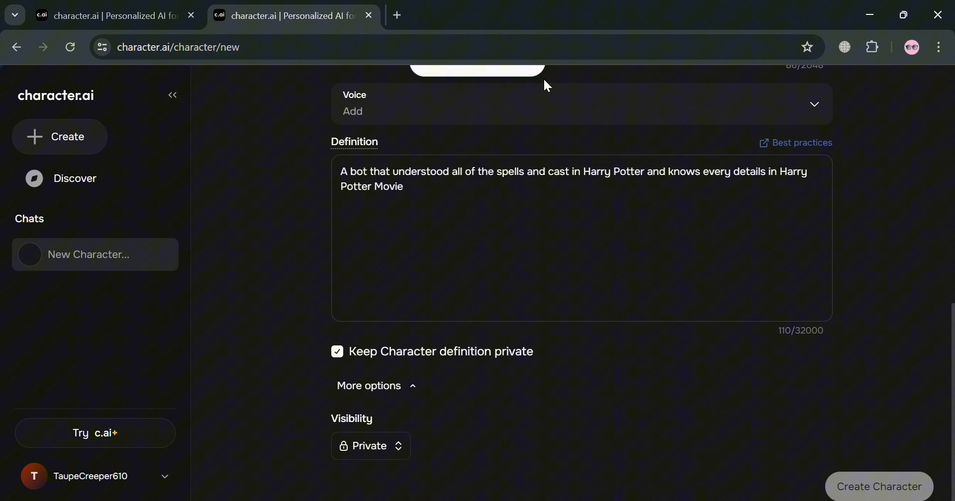
left_click(879, 487)
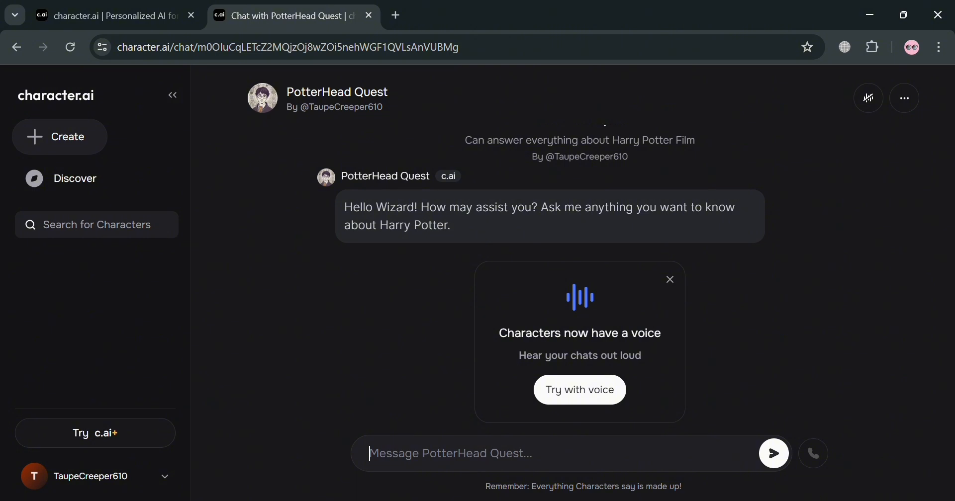
Step: Send 'What is the spells for water in harry potter' and get the Aguamenti answer
type("What is the spells for w")
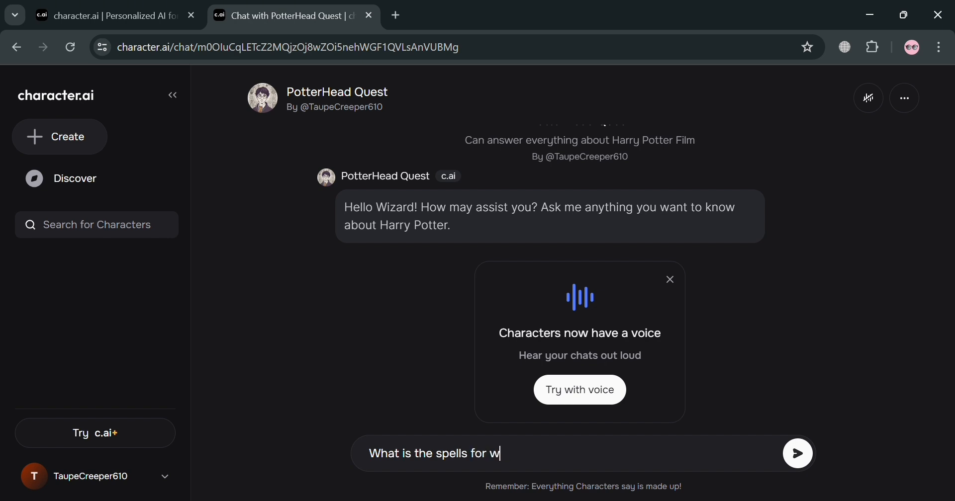
type("ater in har")
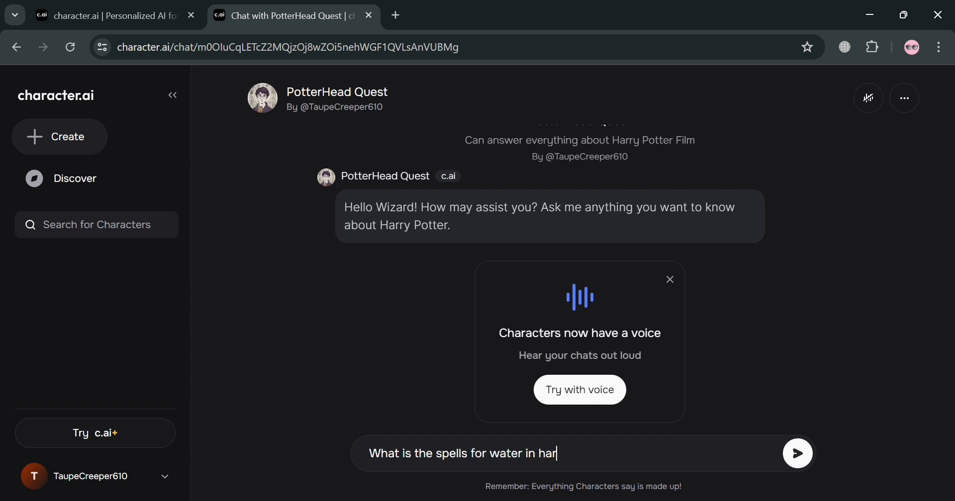
type("ry potter")
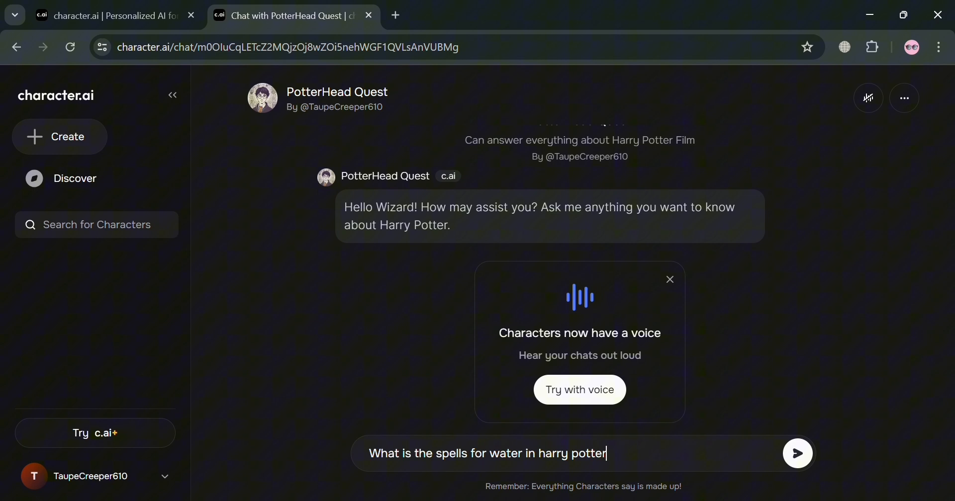
left_click(797, 454)
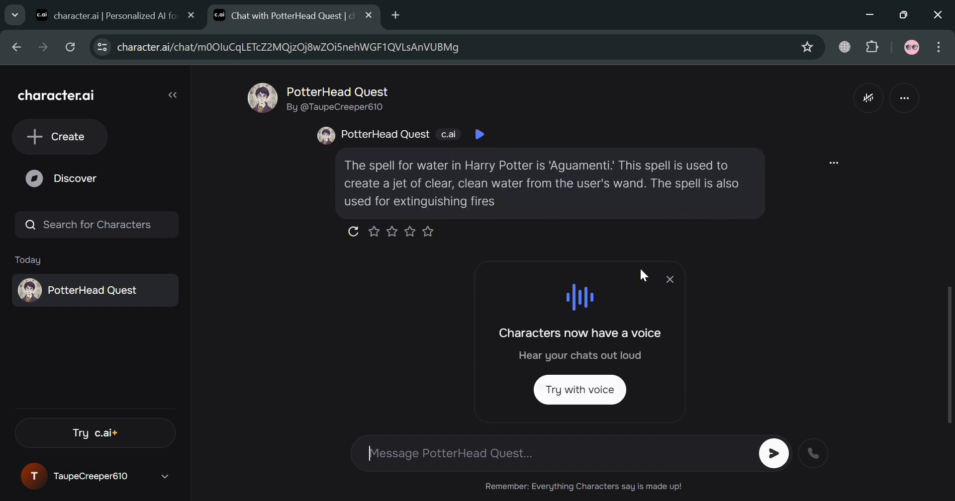
mouse_move(625, 254)
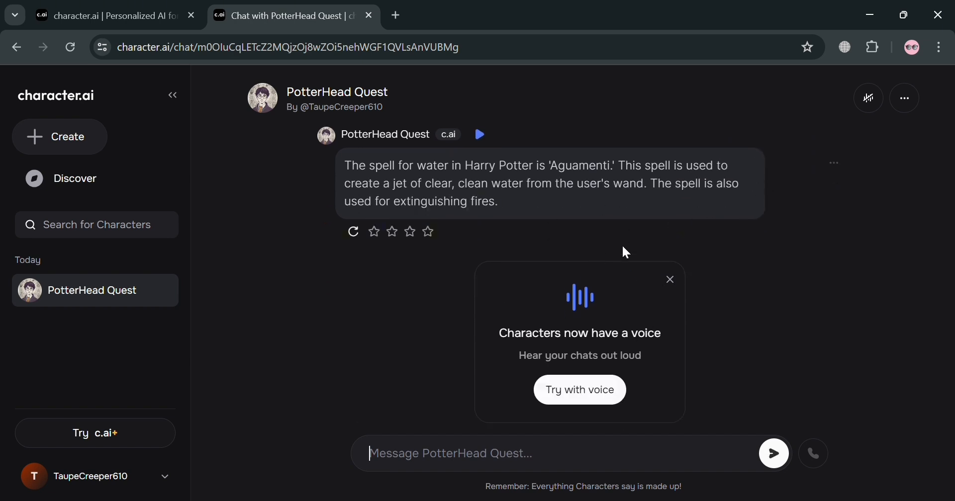
mouse_move(607, 455)
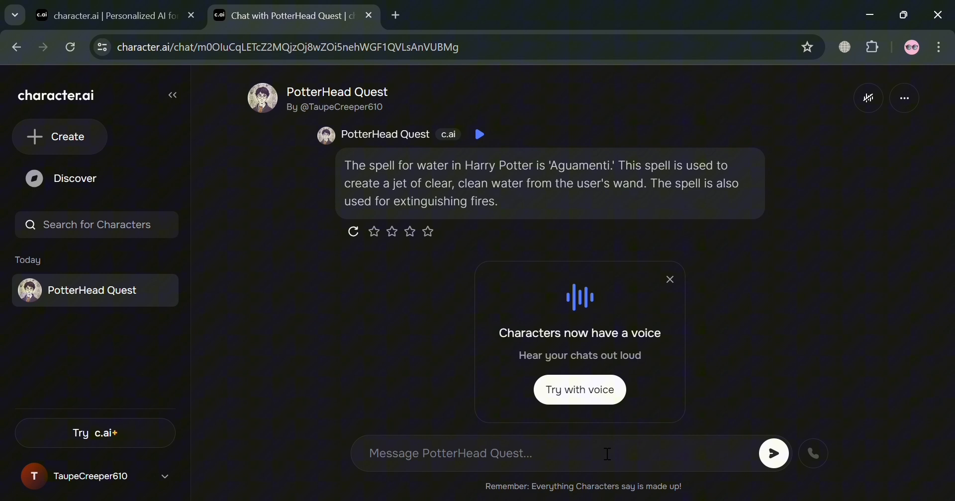
Step: Send 'What is Wingardium Leviosa' and receive the Levitation Charm explanation
type("What is")
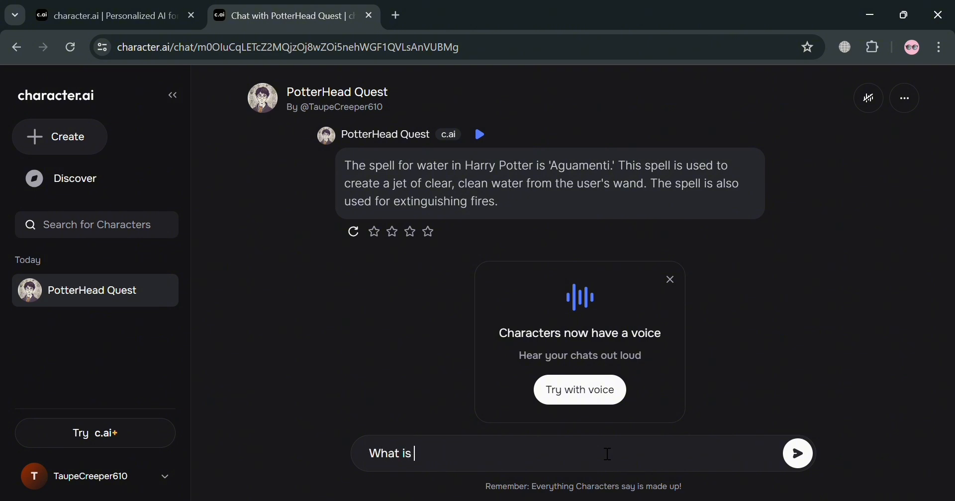
type("Winga")
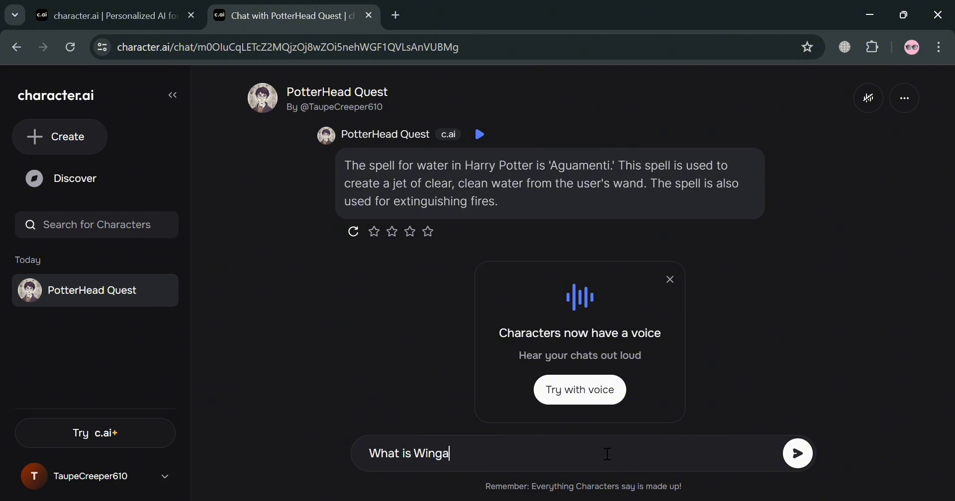
type("r")
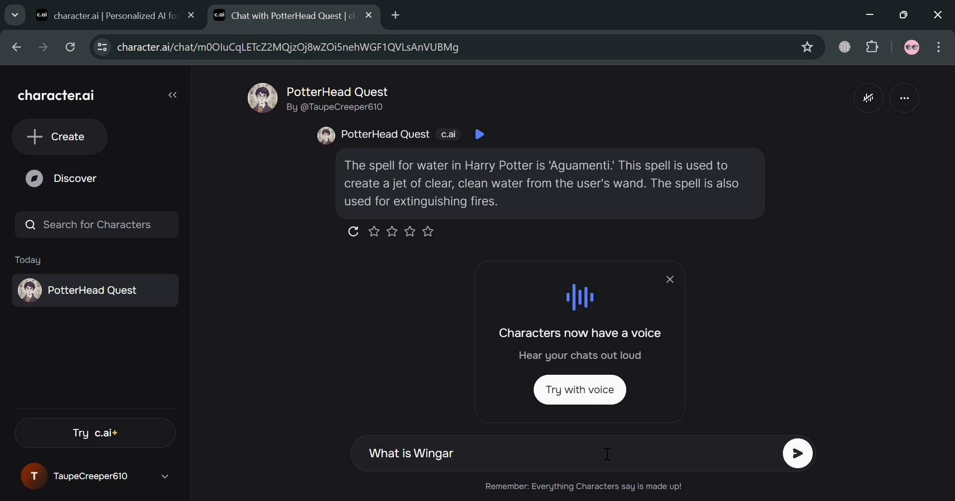
left_click(797, 454)
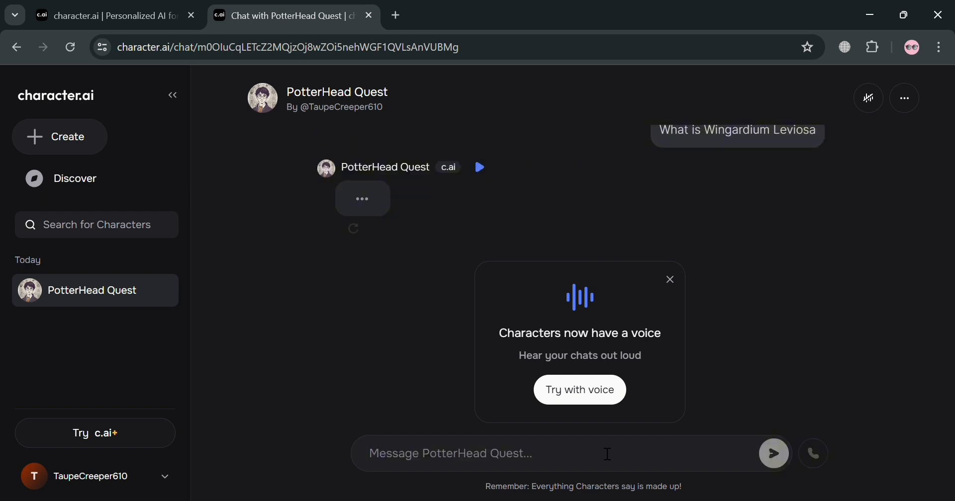
left_click(448, 454)
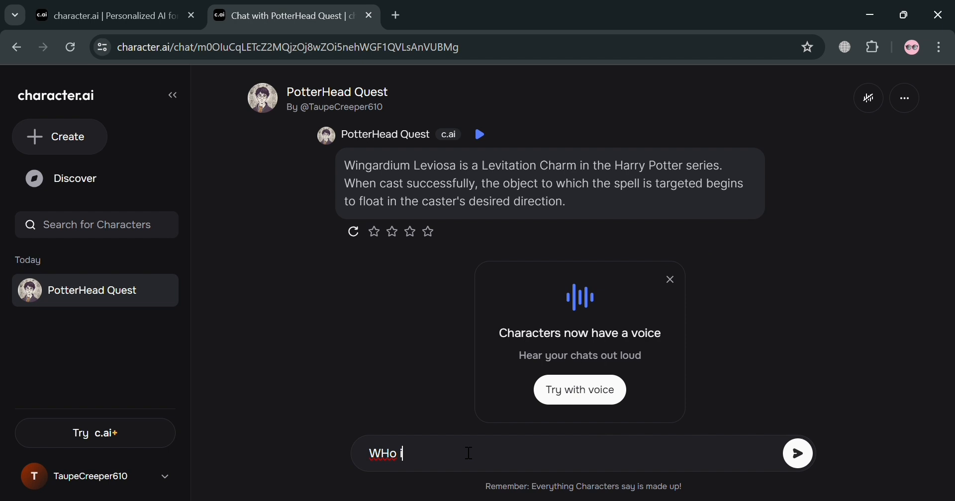
Step: Send 'Who is Lord Voldemort?' and receive the dark wizard antagonist answer
type("Who is Lord")
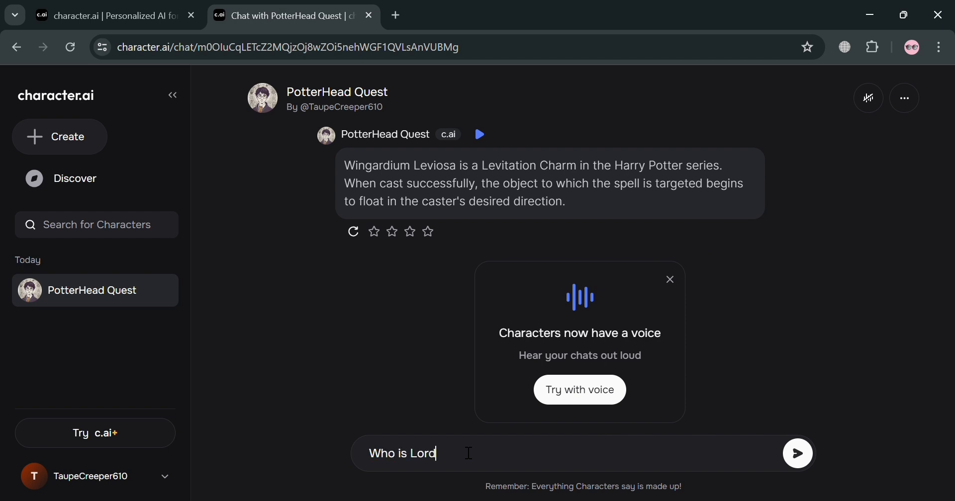
type("Volde")
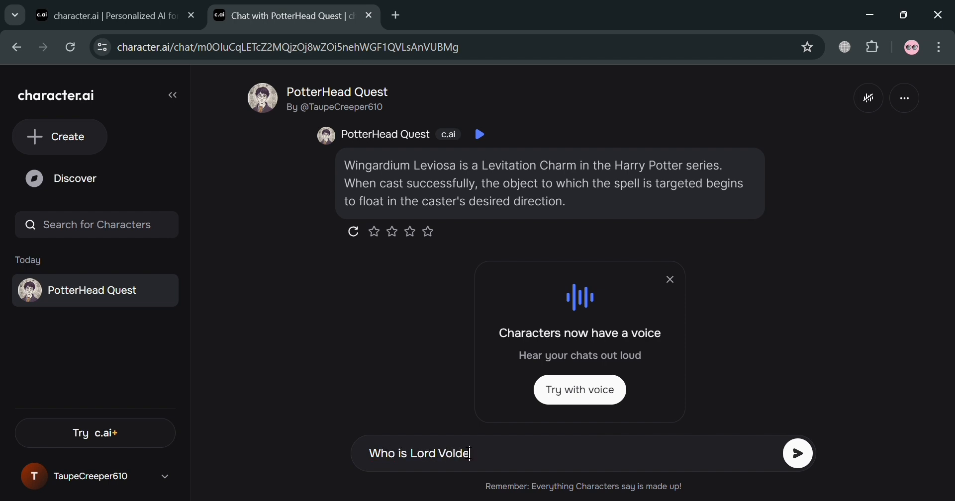
type("mort?")
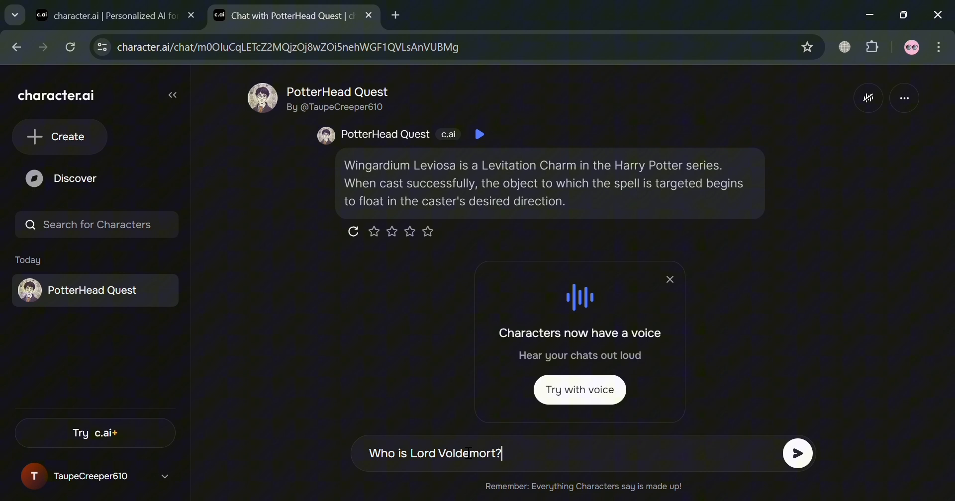
left_click(798, 453)
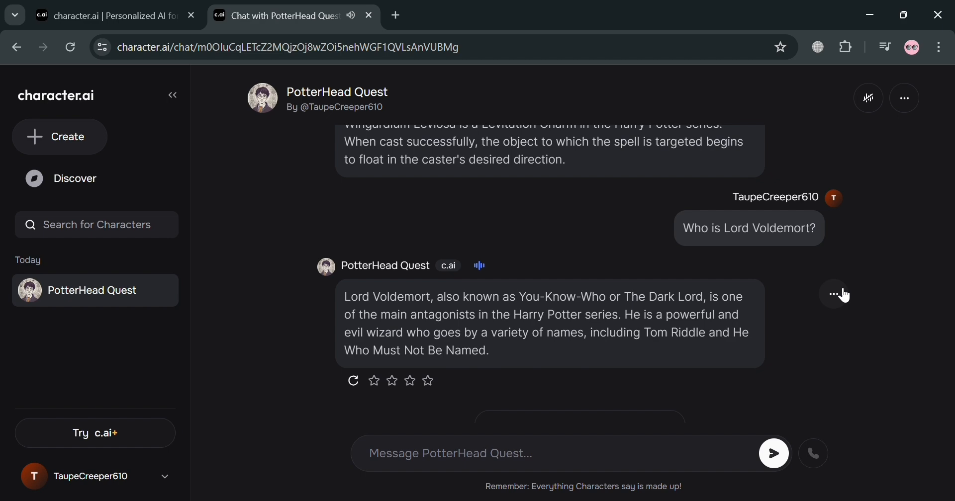
Step: Reach a blank persona form from the chat header's details panel
left_click(833, 295)
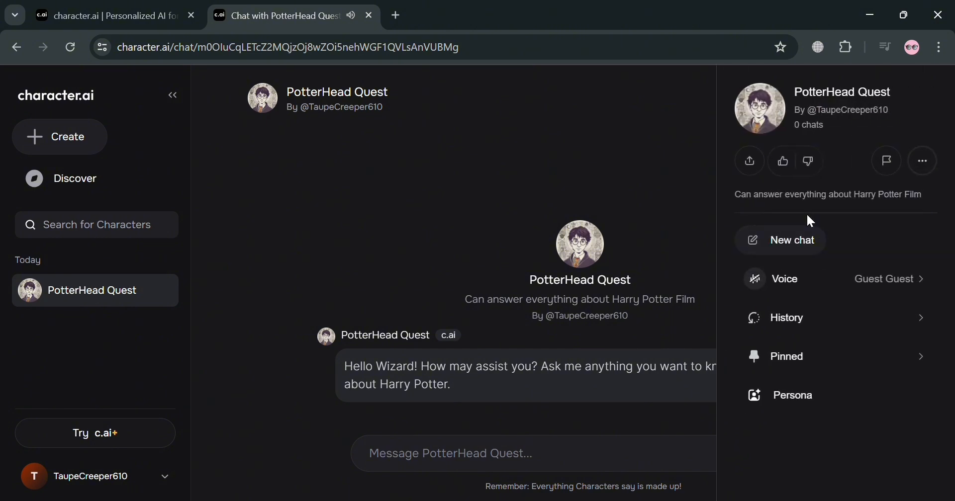
mouse_move(791, 171)
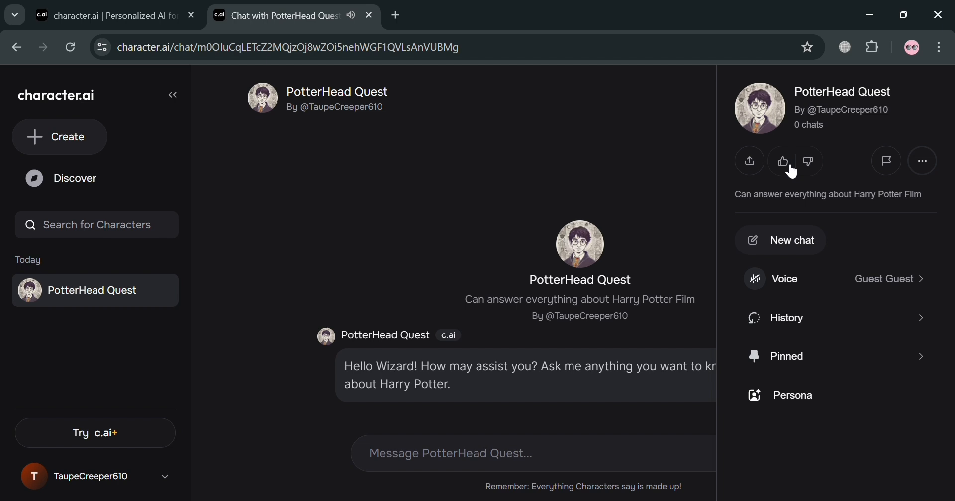
left_click(921, 160)
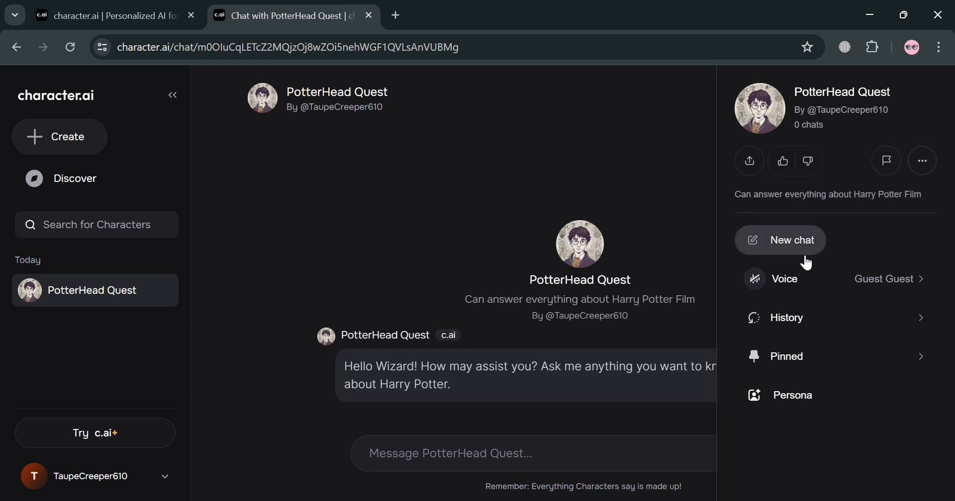
mouse_move(881, 359)
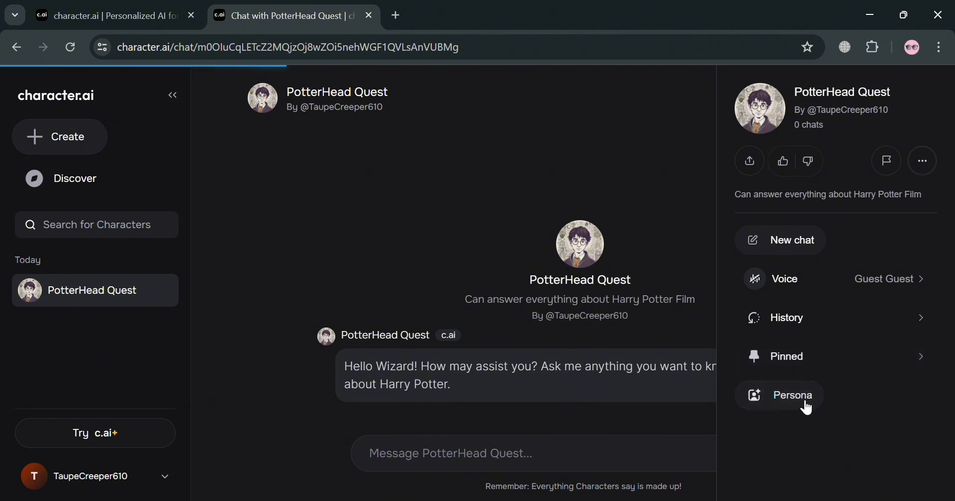
left_click(792, 395)
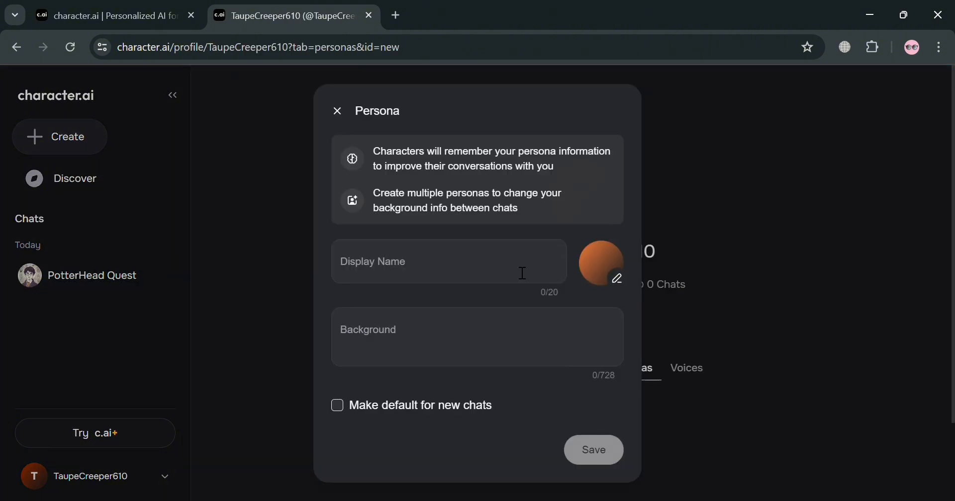